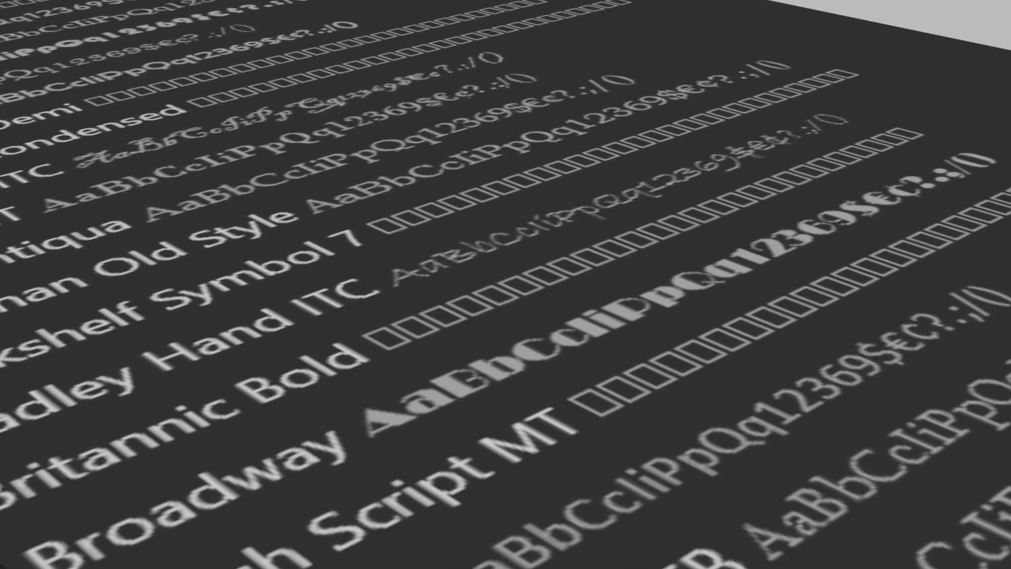
Launch Inkscape, close the welcome screen, and relaunch to get a blank document.
scroll(down, 3)
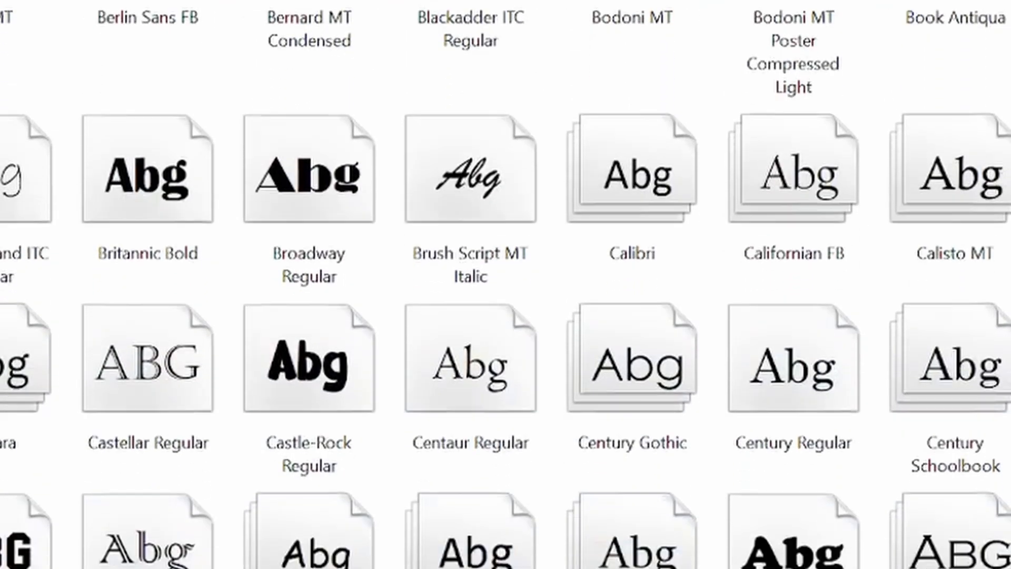
scroll(down, 3)
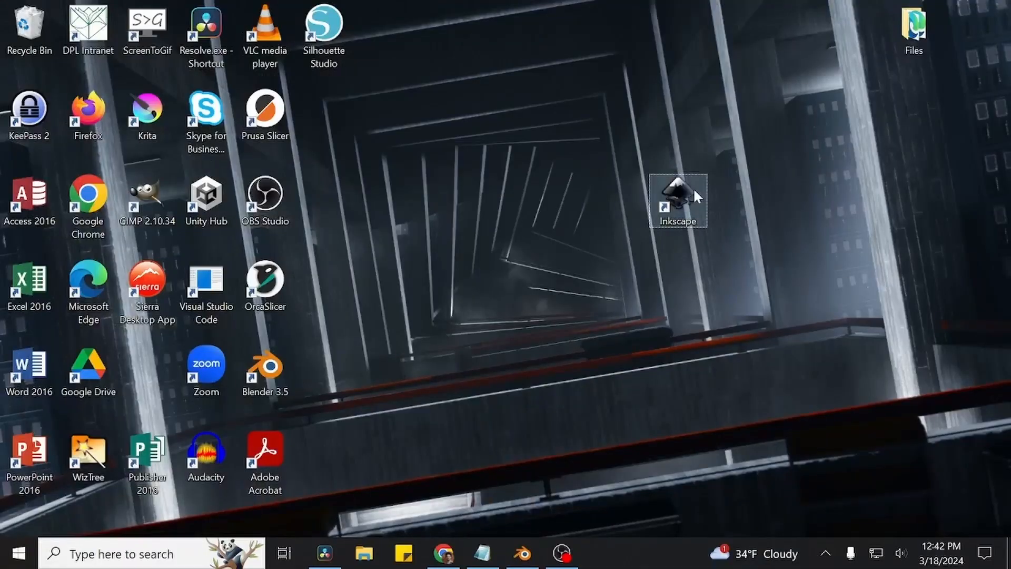
click(677, 200)
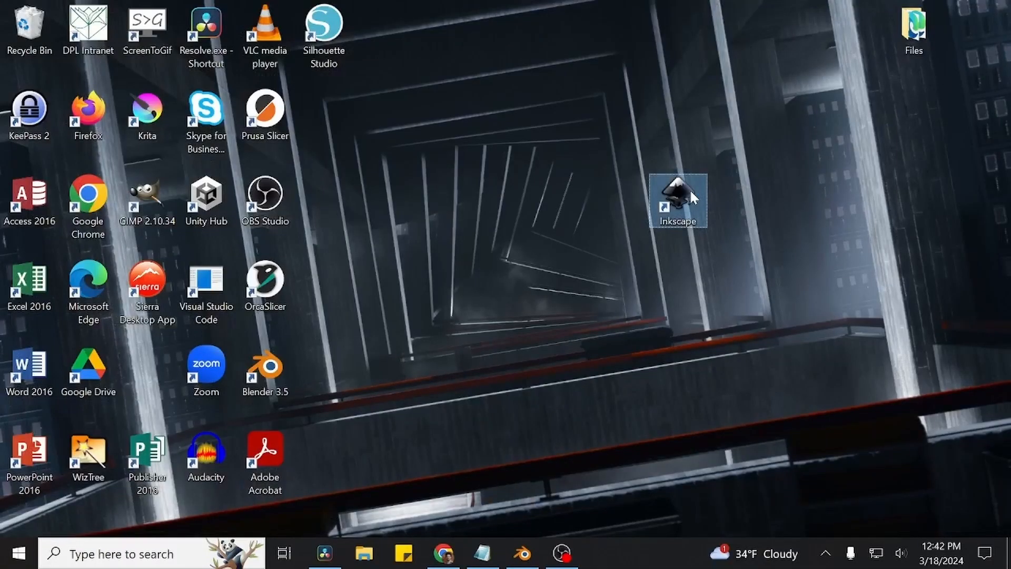
double_click(678, 201)
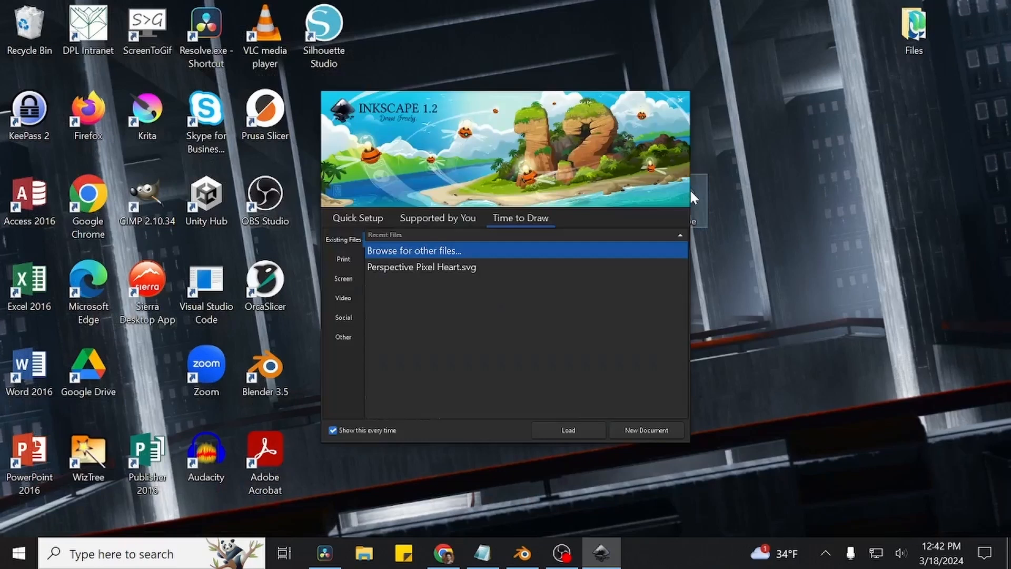
click(357, 217)
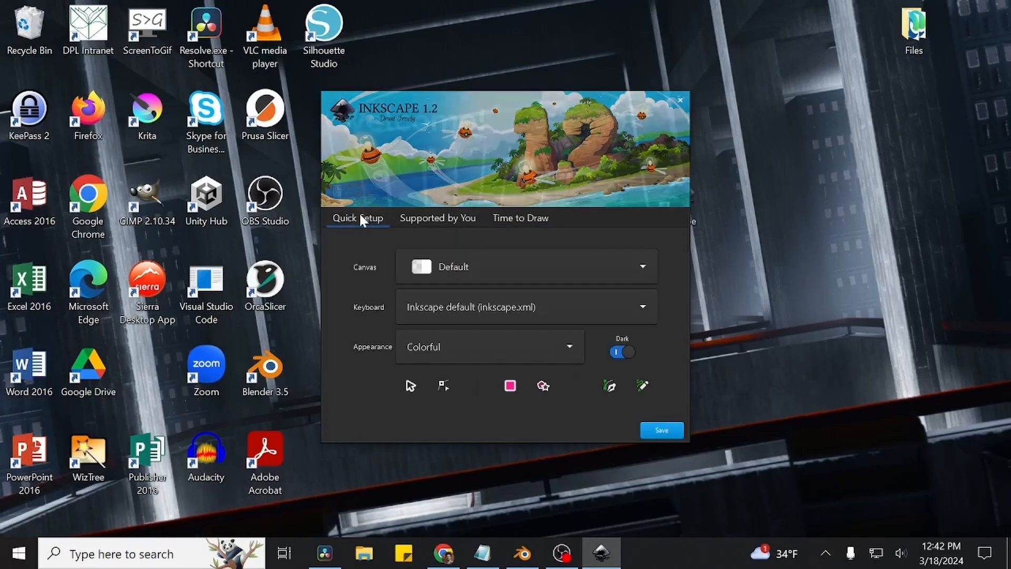
click(520, 218)
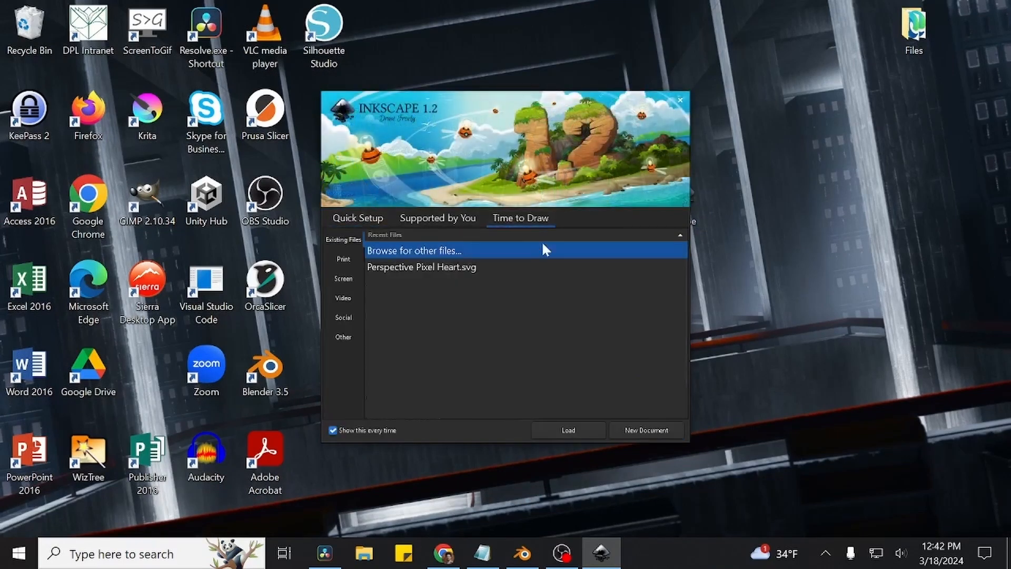
click(645, 431)
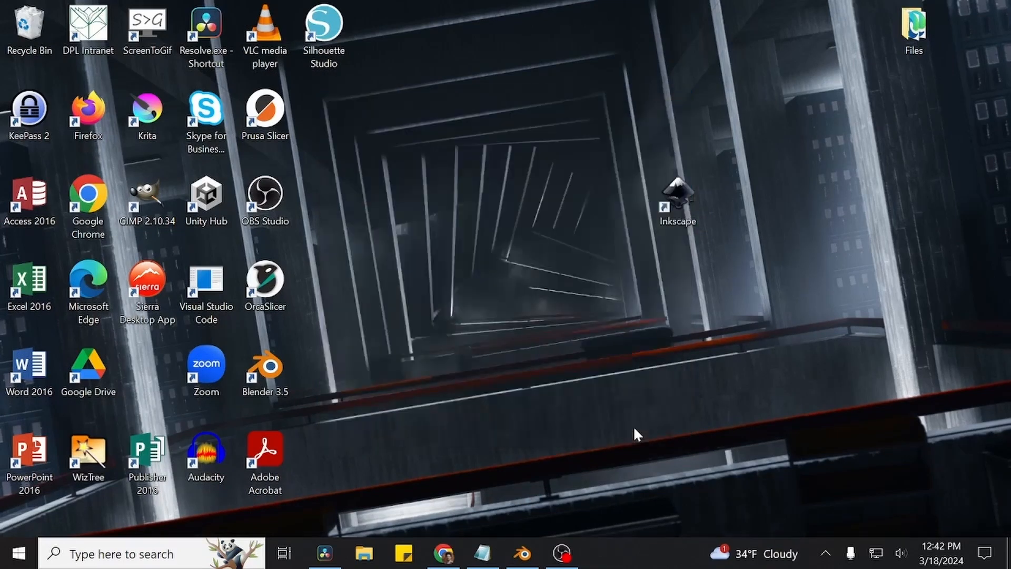
double_click(678, 196)
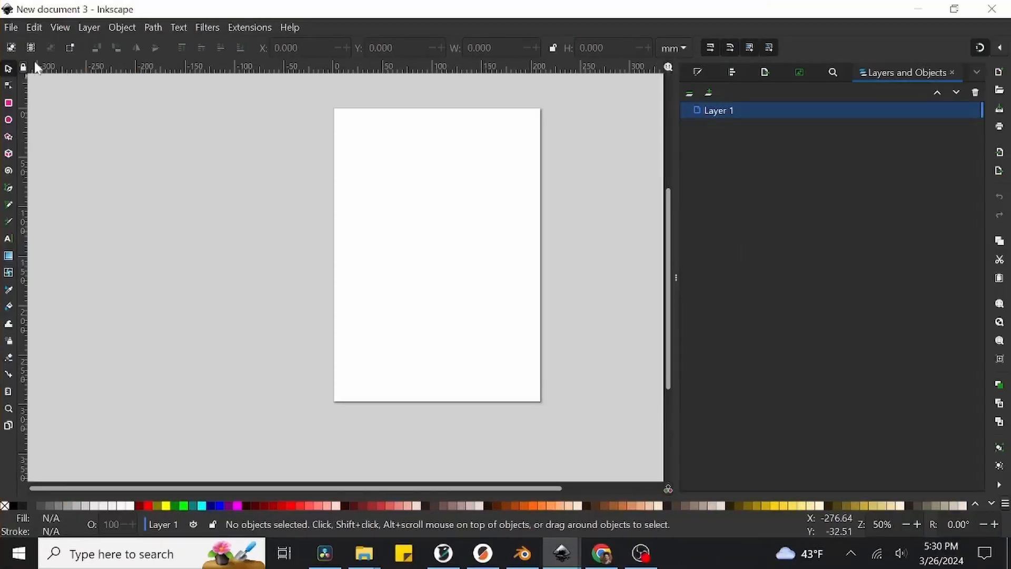
In Document Properties, set page units to inches, width and height 4, display units inches.
click(10, 26)
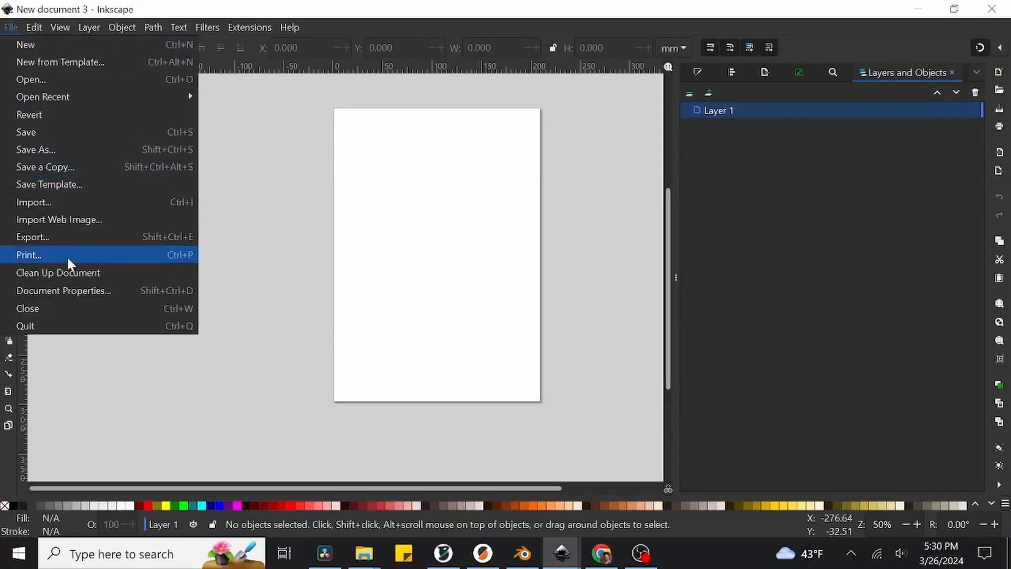
click(63, 291)
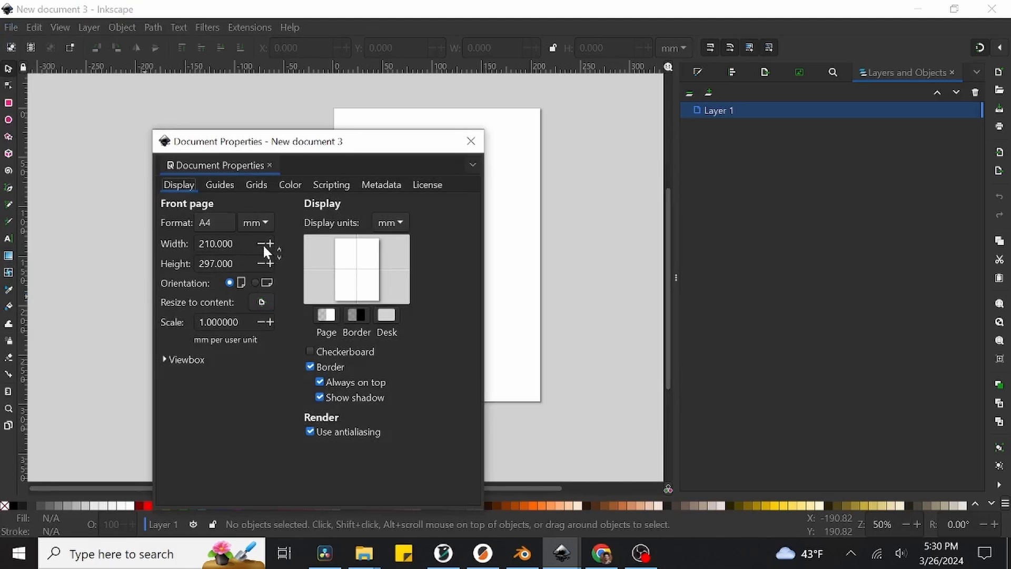
mouse_move(258, 233)
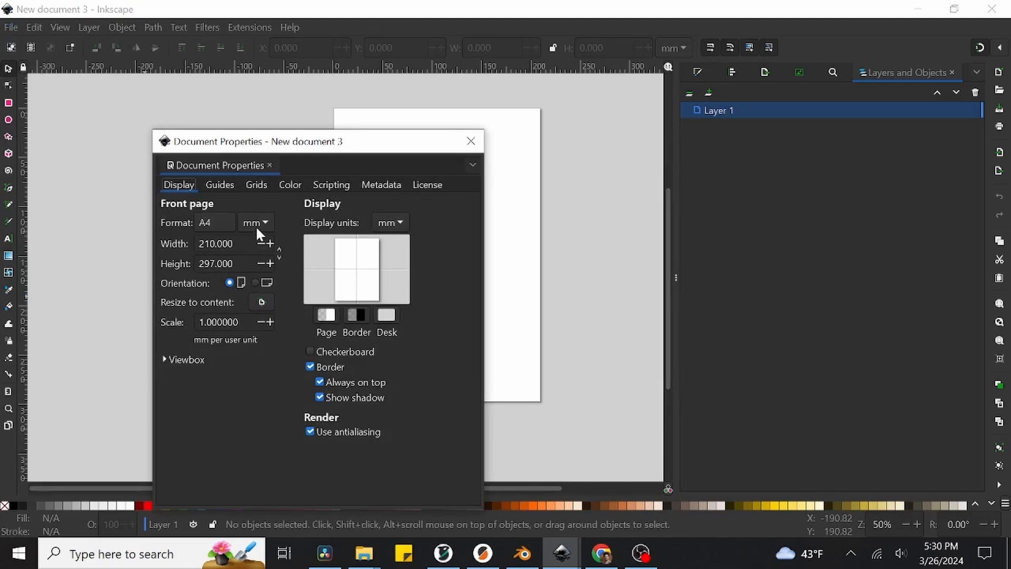
click(256, 222)
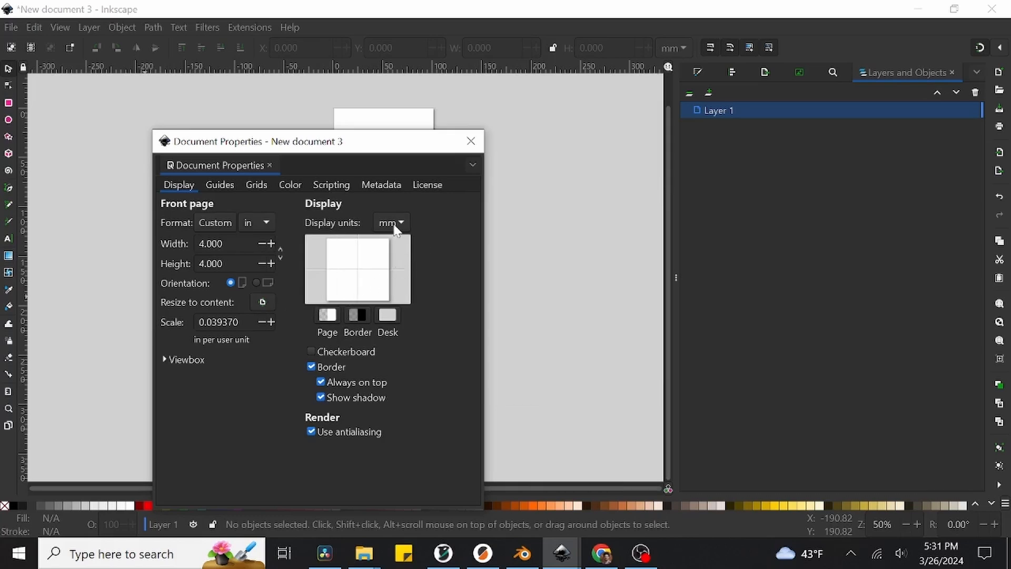
click(390, 222)
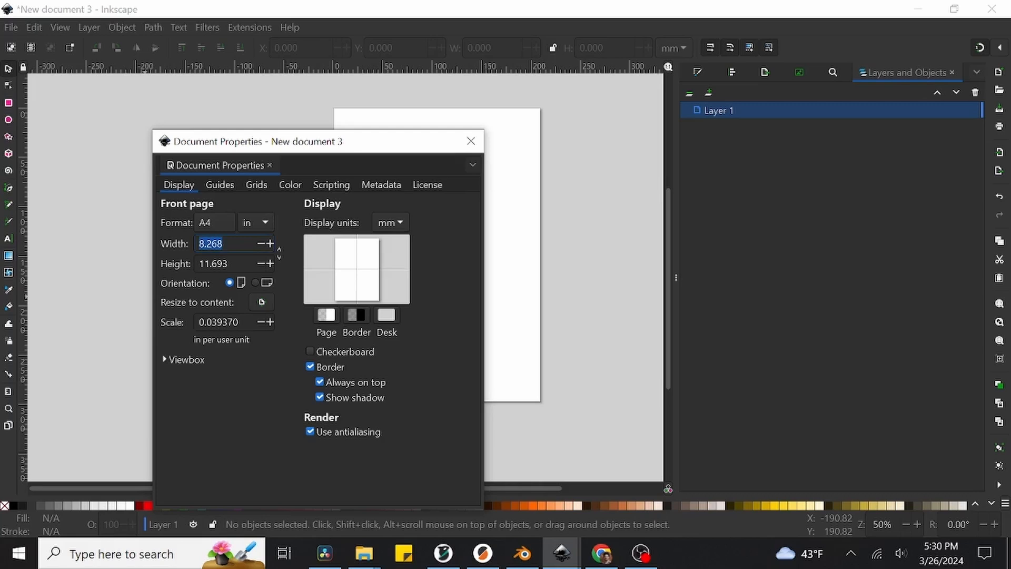
text(4.000)
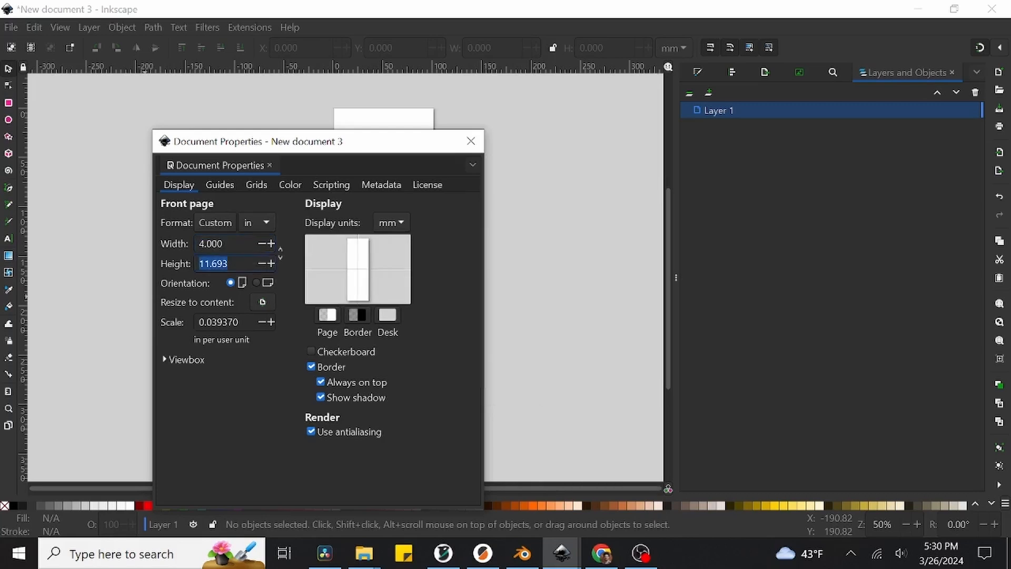
click(391, 222)
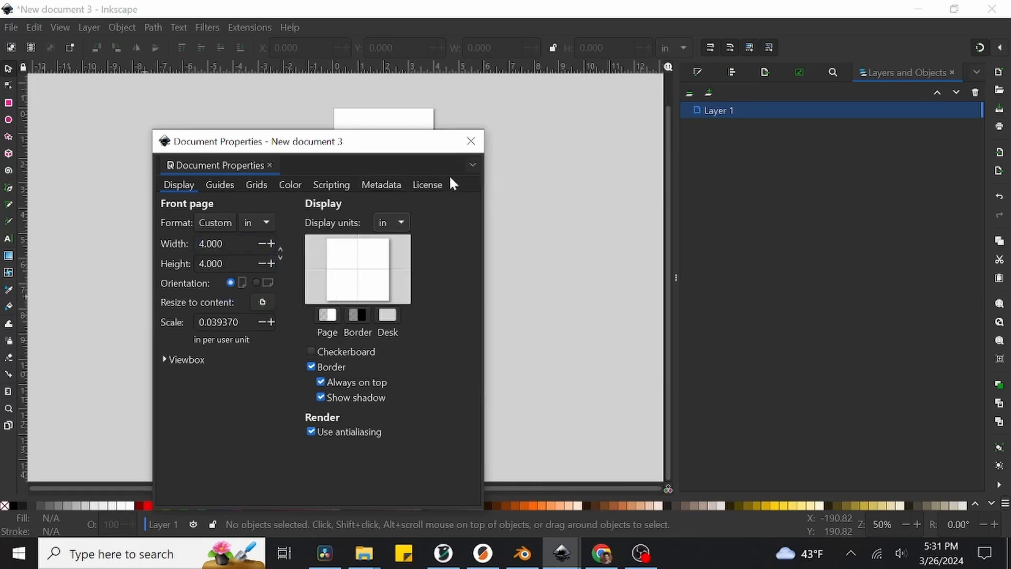
click(470, 141)
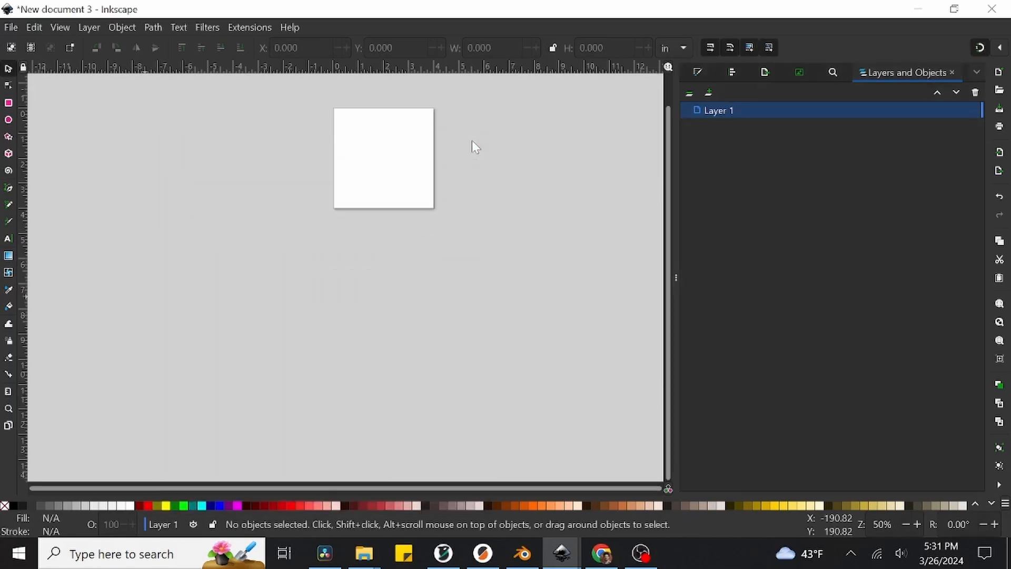
mouse_move(476, 150)
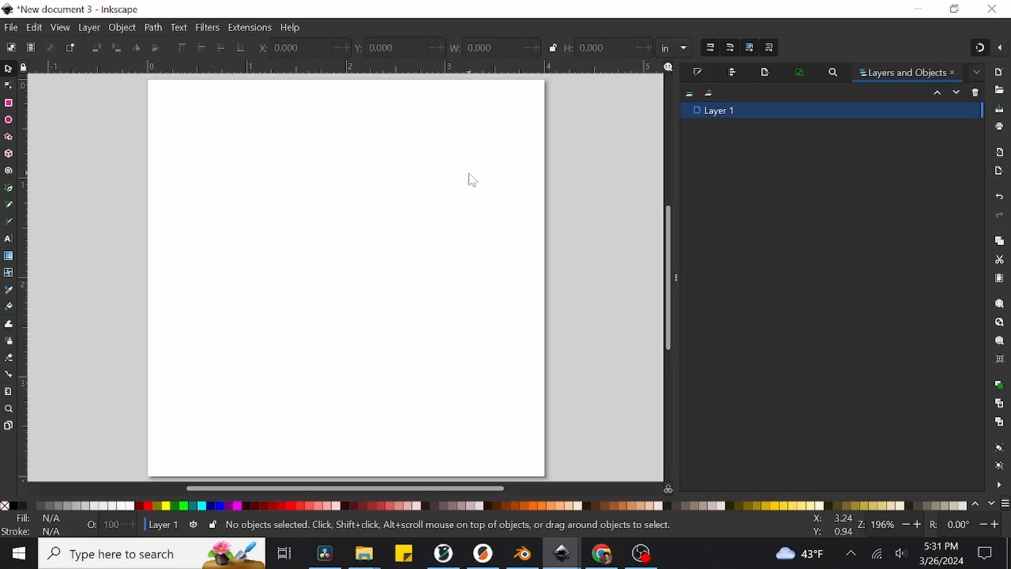
Type 'Zach' as a text object on the left of the page.
click(8, 238)
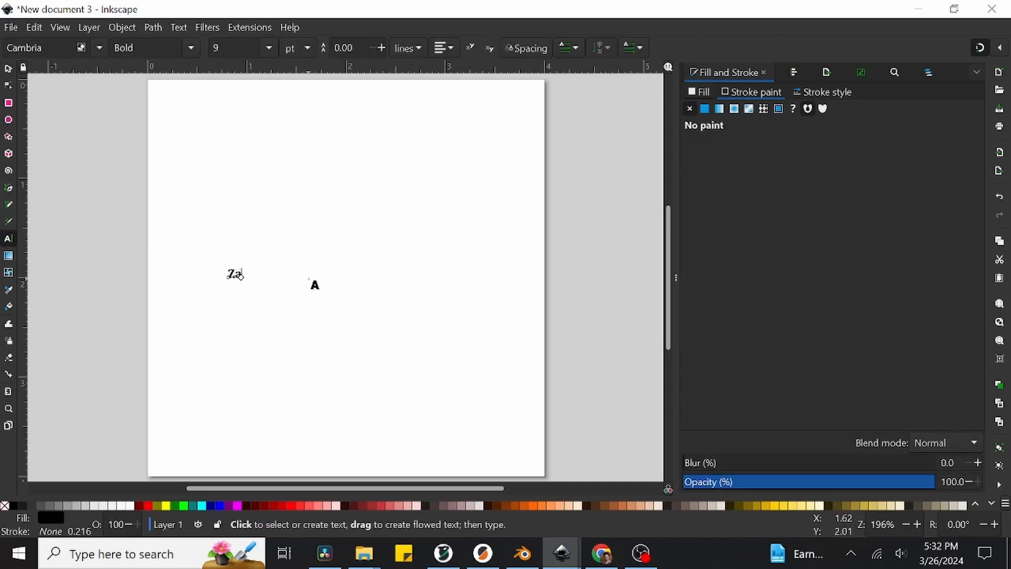
text(Zach)
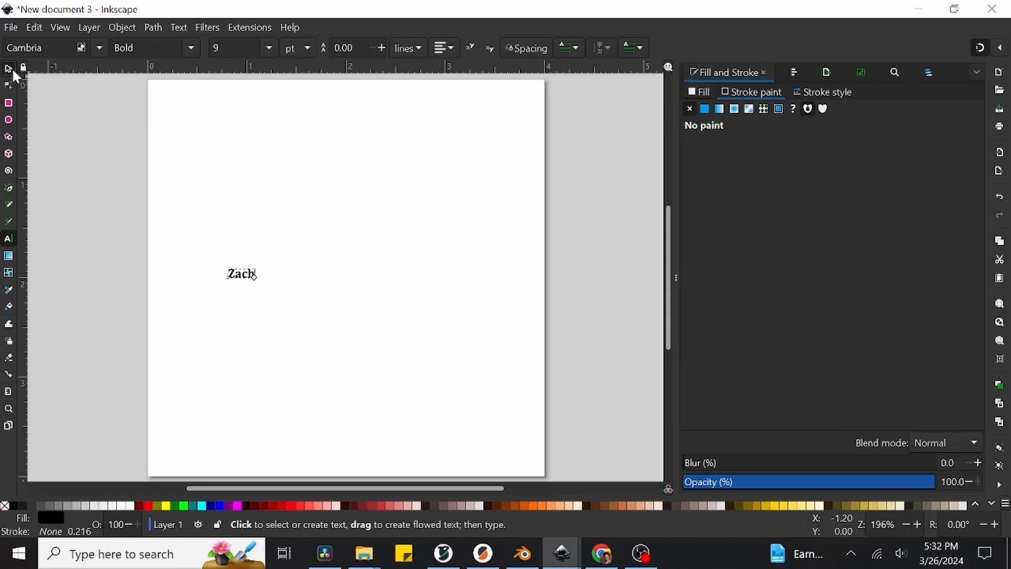
With the selector, drag-scale the Zach text to roughly 2.4 inches wide.
click(8, 68)
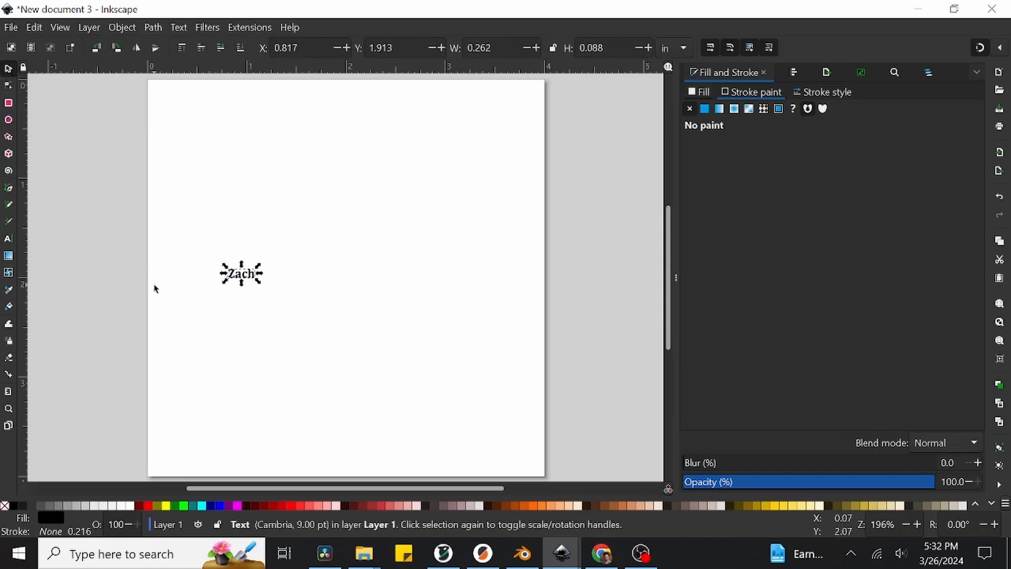
mouse_move(162, 296)
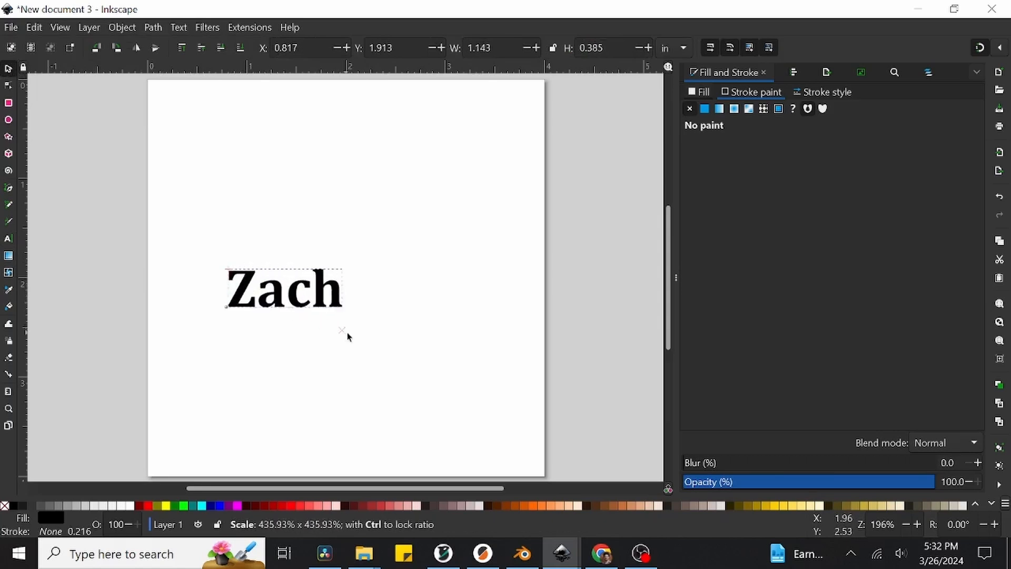
drag(344, 330, 446, 340)
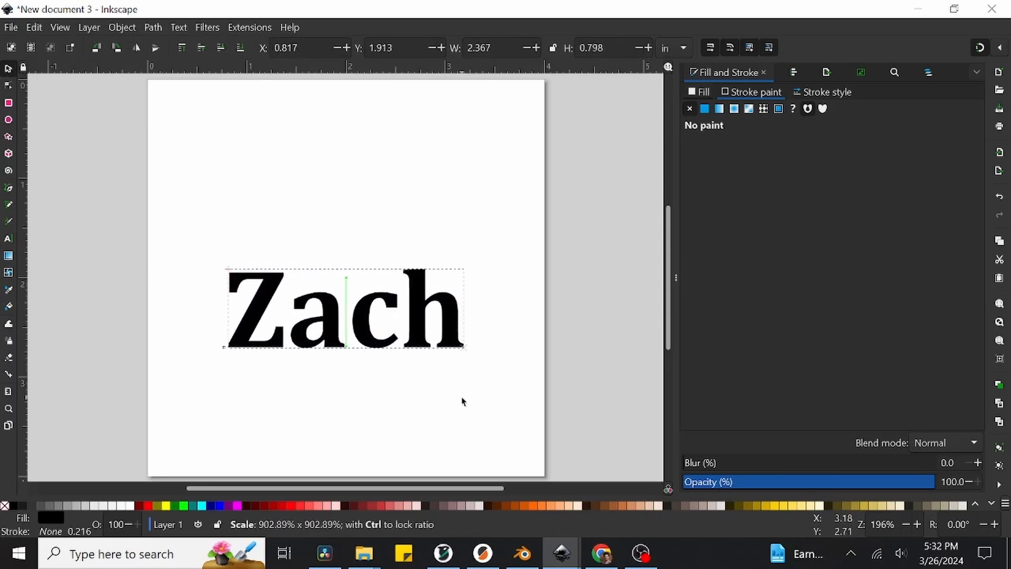
click(344, 310)
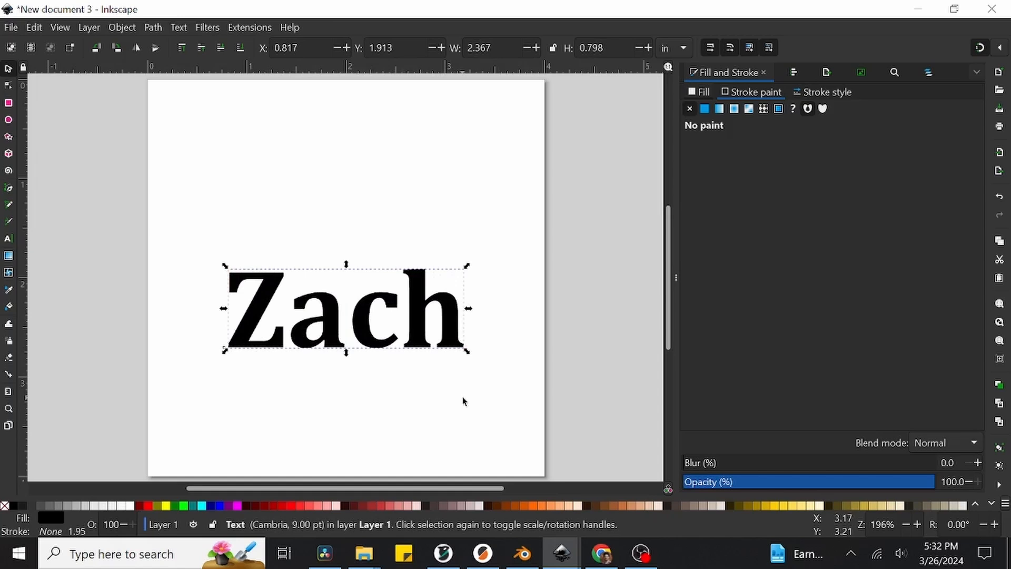
mouse_move(482, 428)
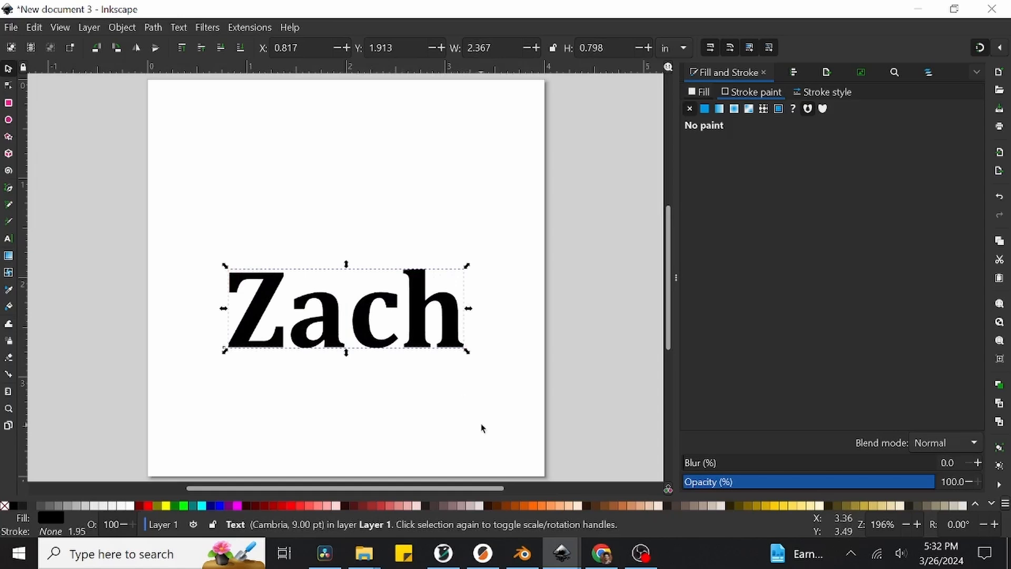
mouse_move(491, 144)
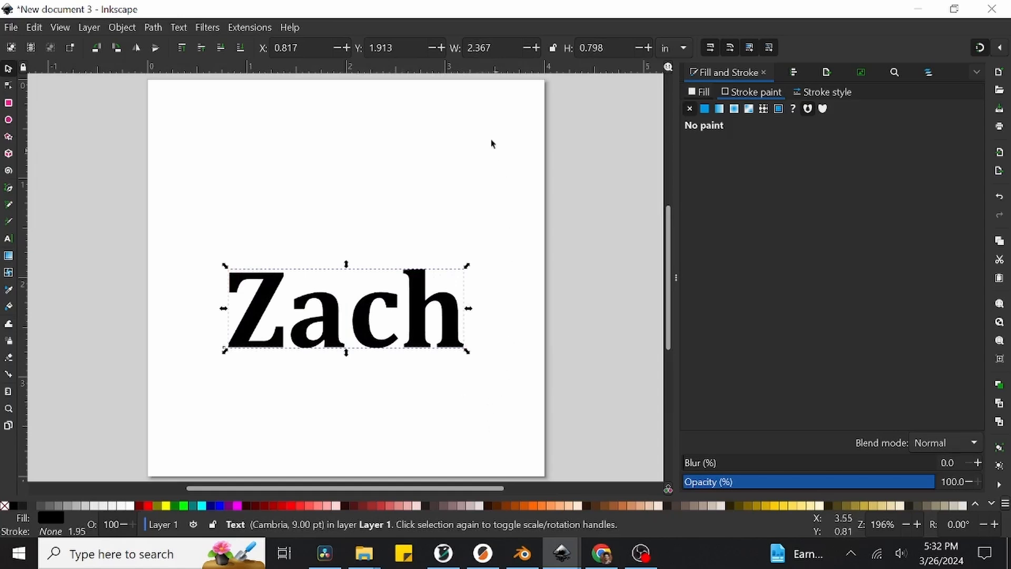
mouse_move(606, 77)
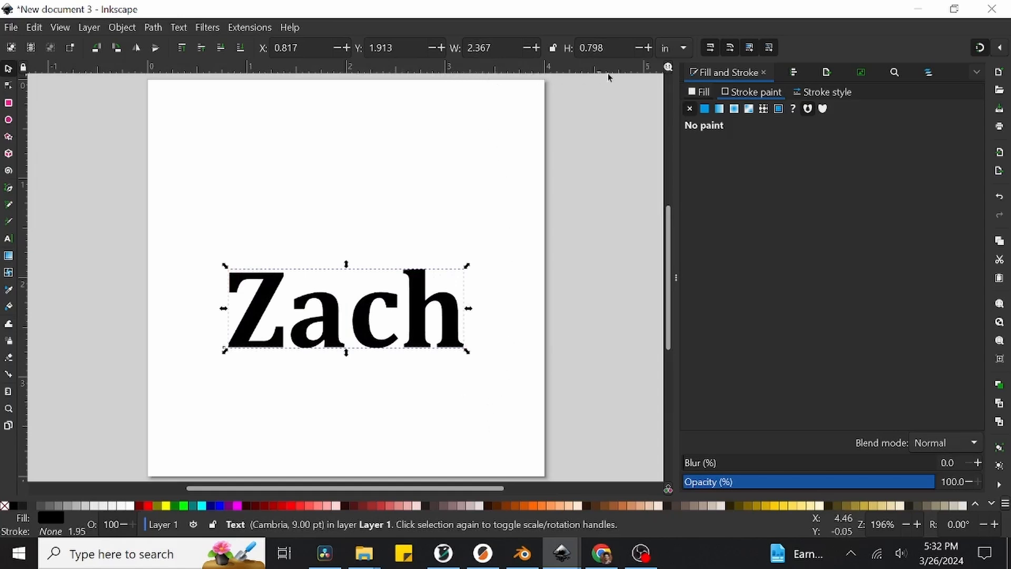
mouse_move(552, 70)
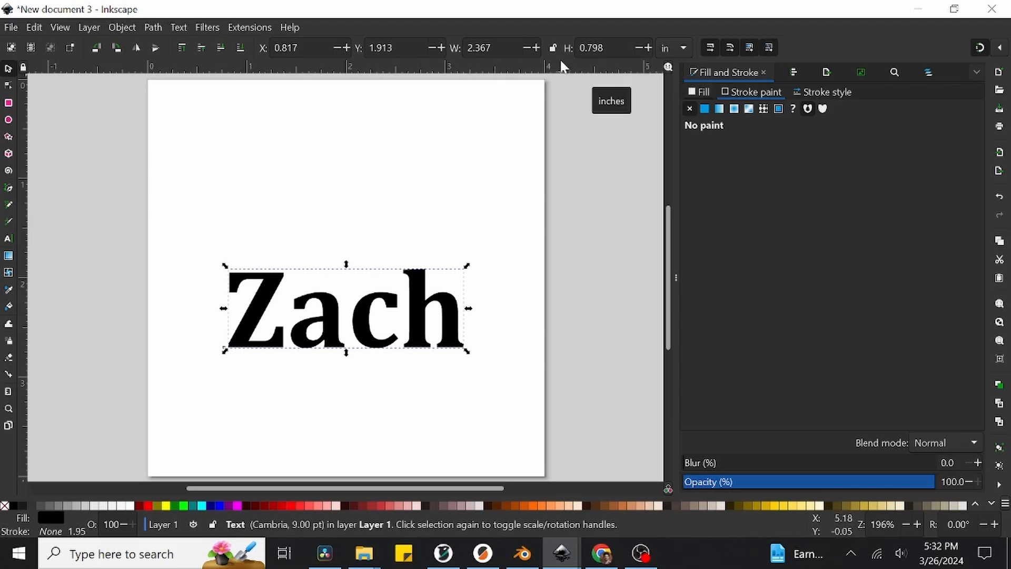
mouse_move(554, 48)
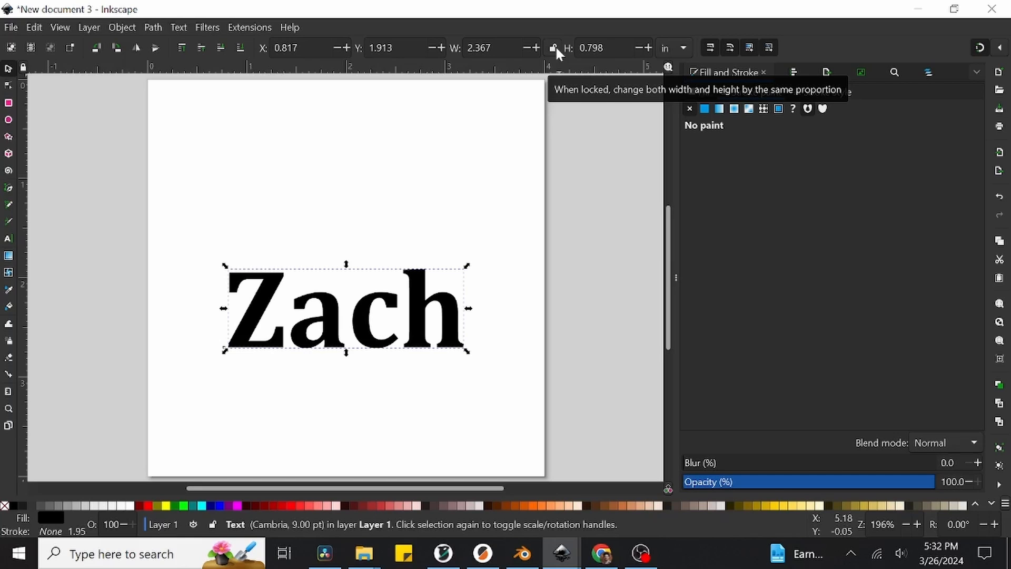
Lock proportions, set Zach's width to 3.500 in, and drag it into place.
click(553, 48)
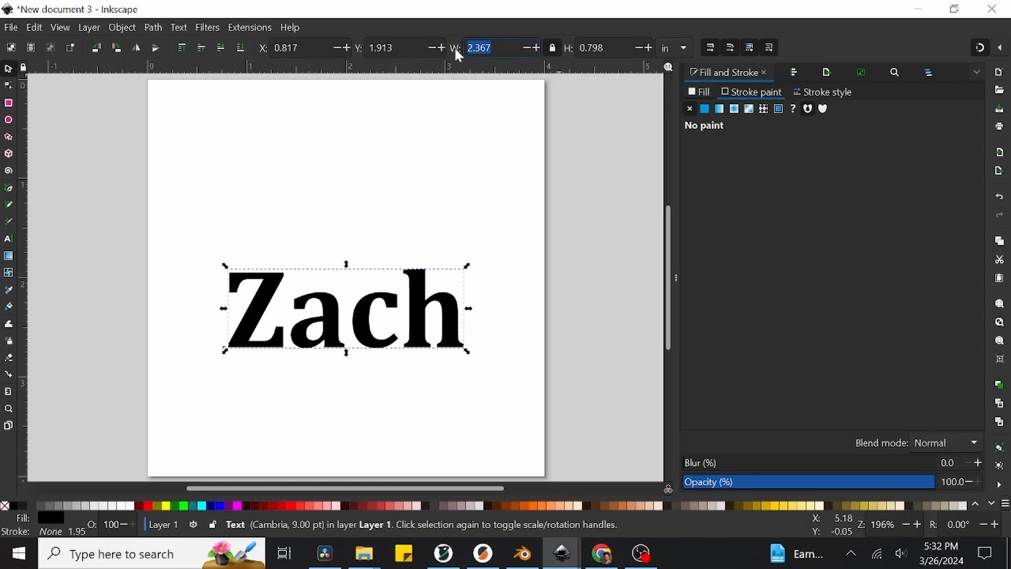
text(3)
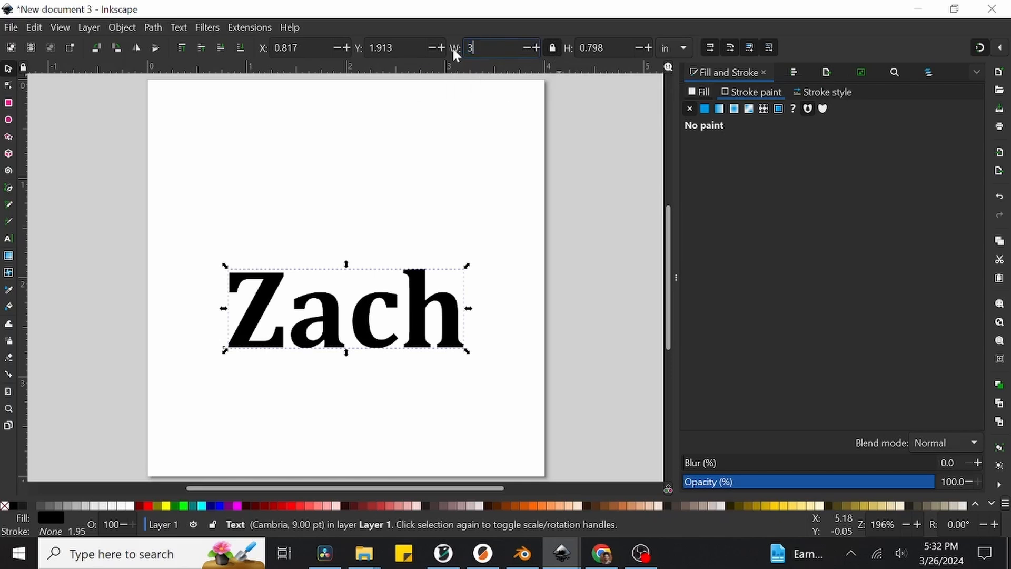
text(3.500)
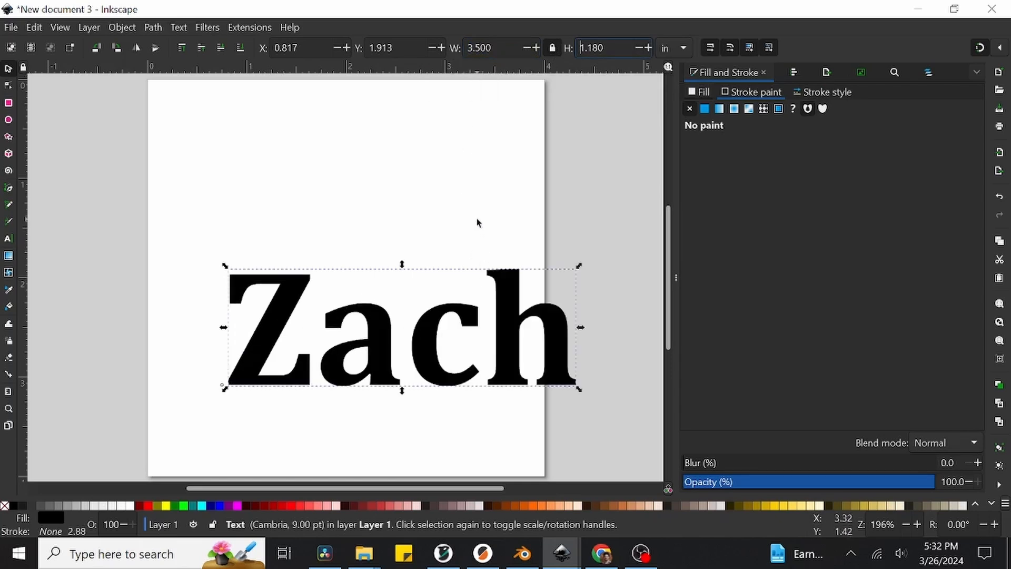
drag(400, 328, 345, 262)
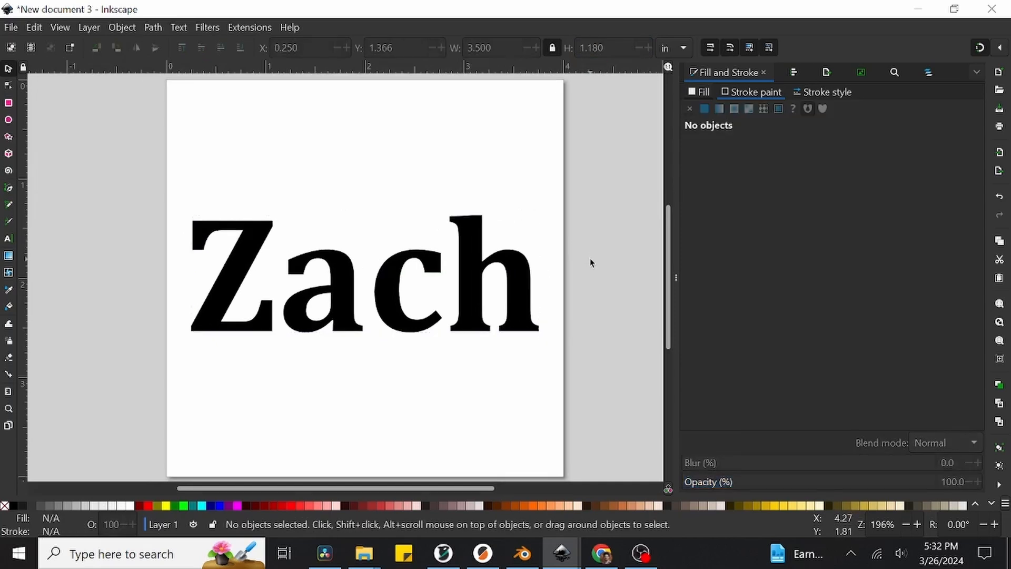
mouse_move(549, 260)
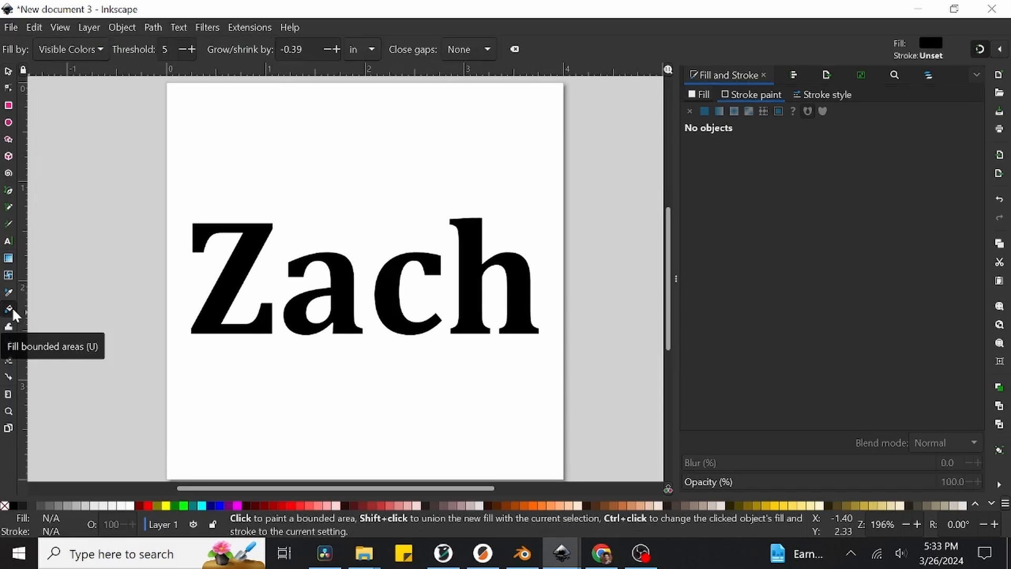
mouse_move(89, 289)
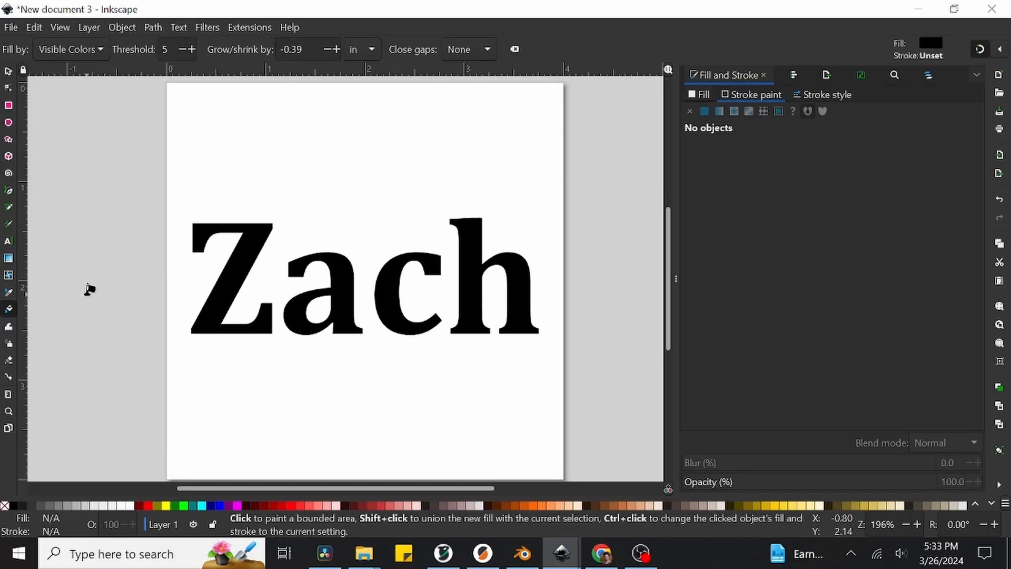
Bucket-fill a grown shape around the Z, then set its fill to no paint.
text(15.00)
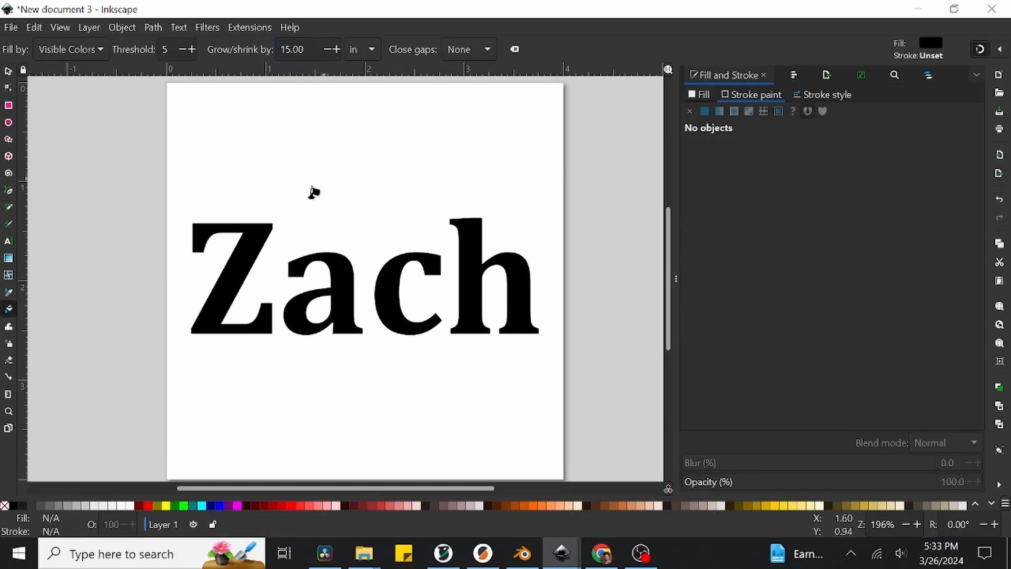
click(260, 233)
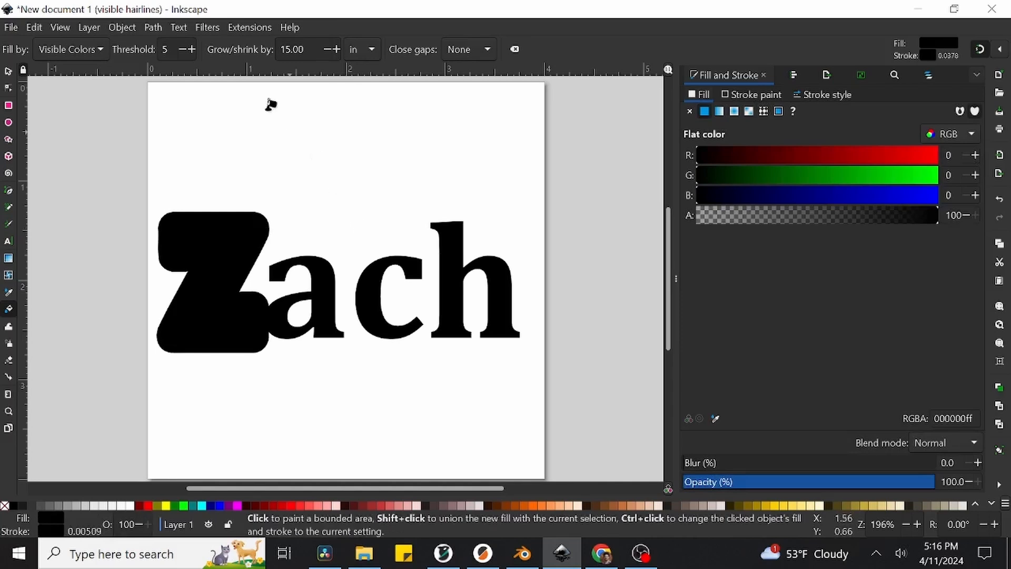
click(121, 27)
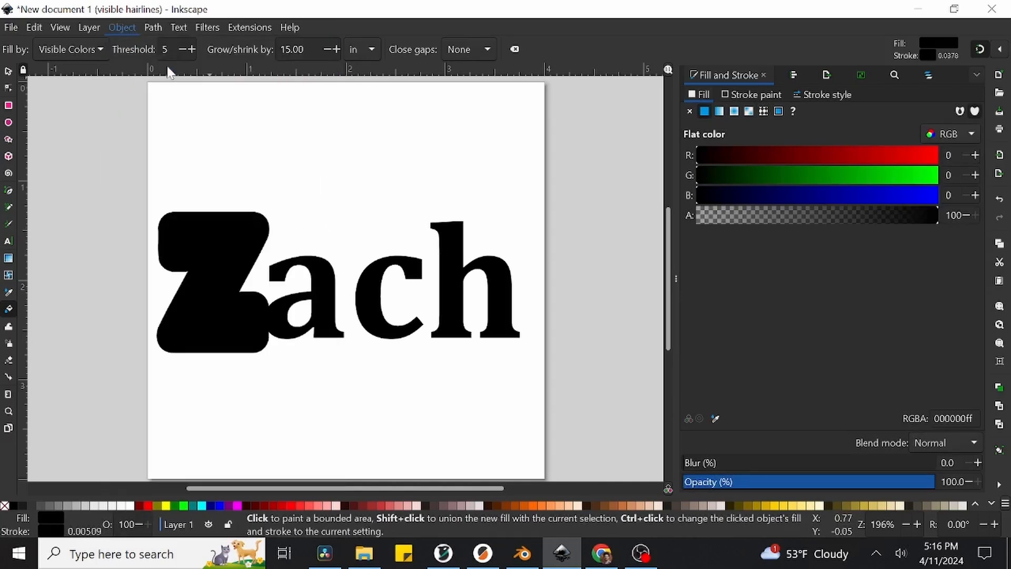
mouse_move(693, 175)
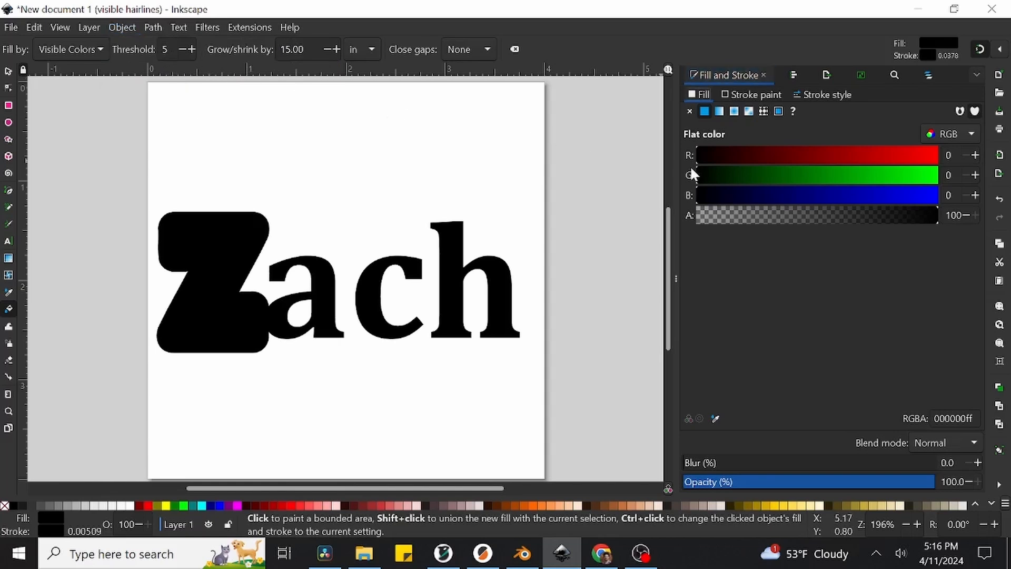
mouse_move(906, 97)
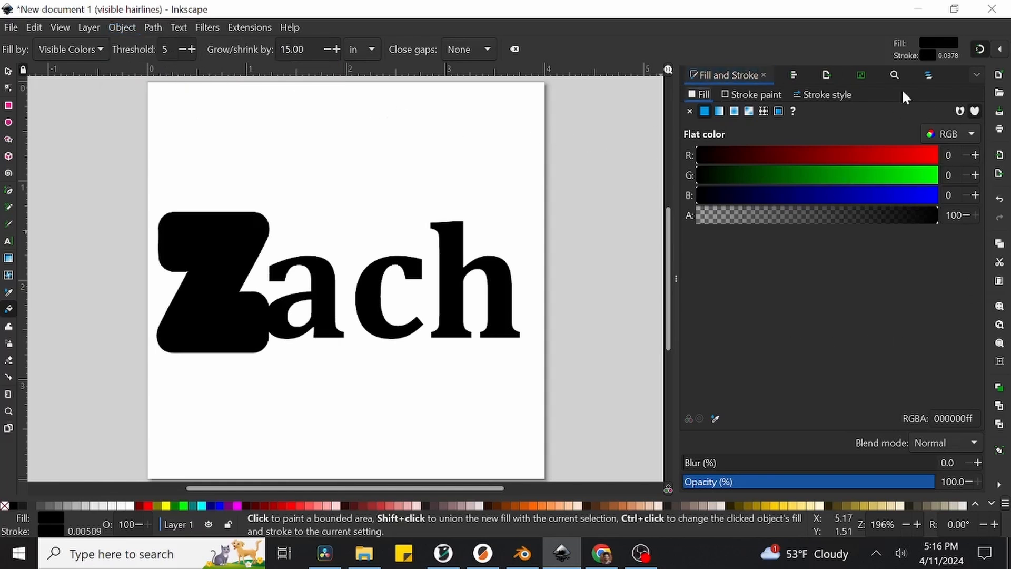
mouse_move(776, 146)
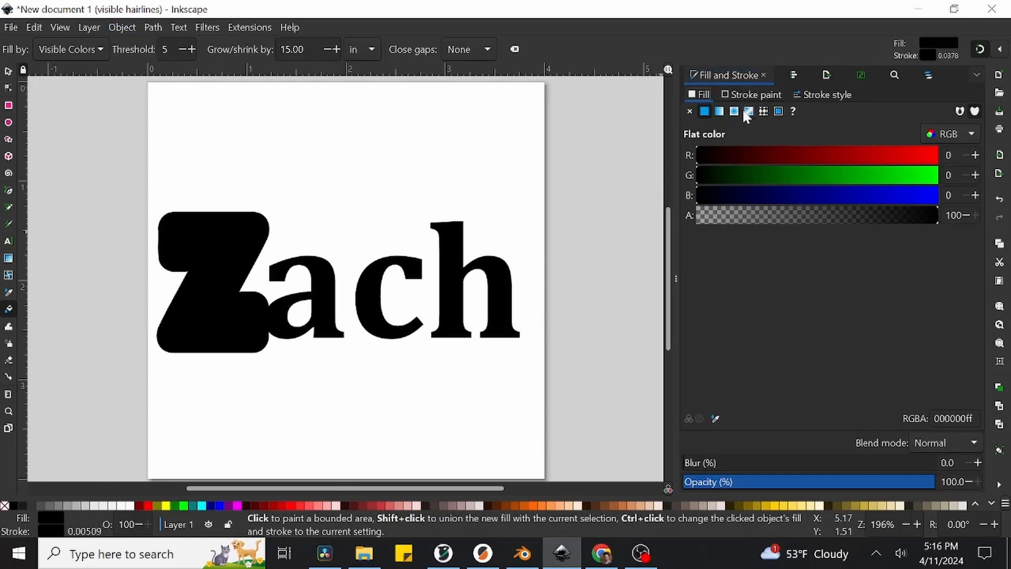
mouse_move(724, 131)
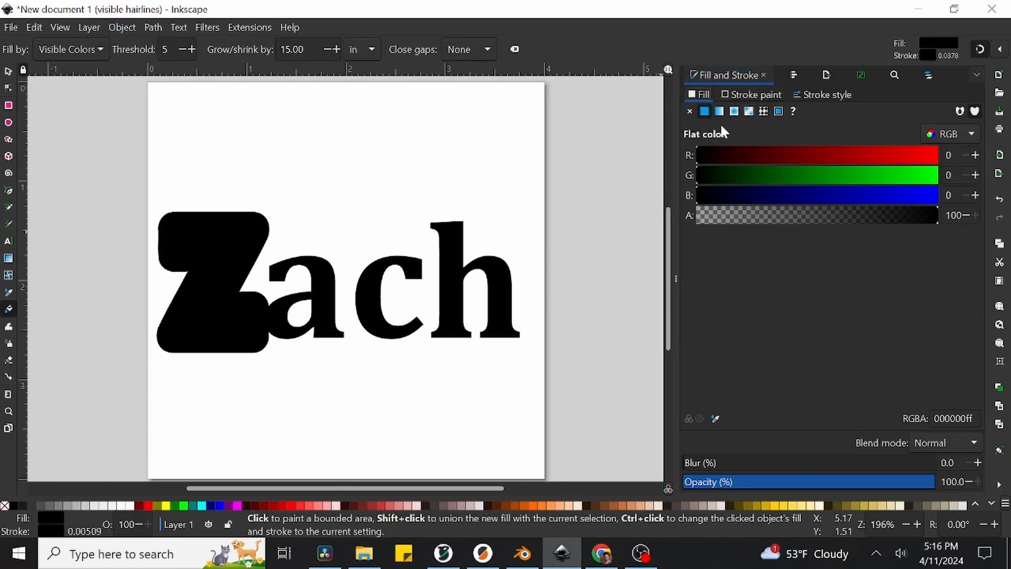
click(690, 111)
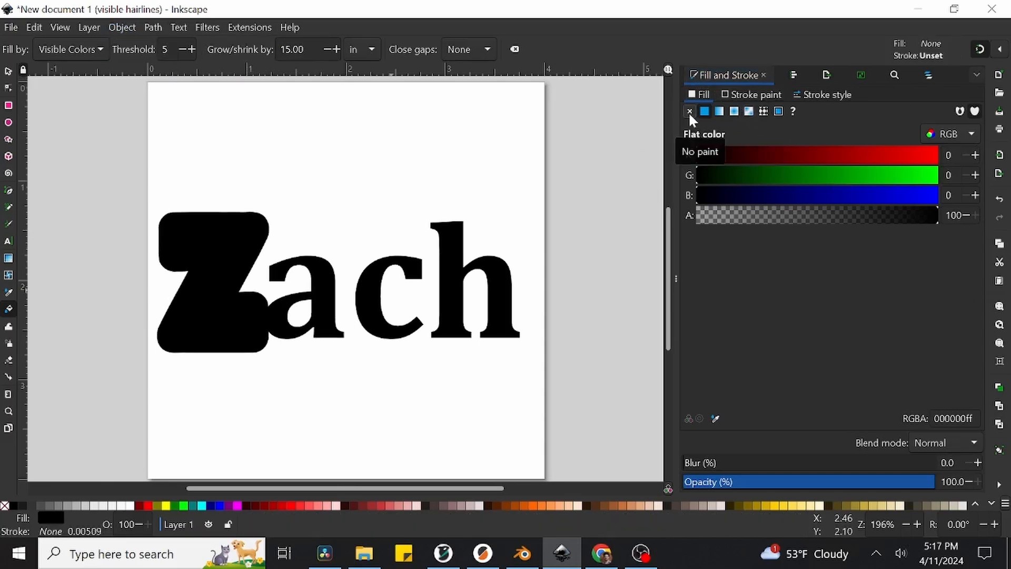
click(690, 111)
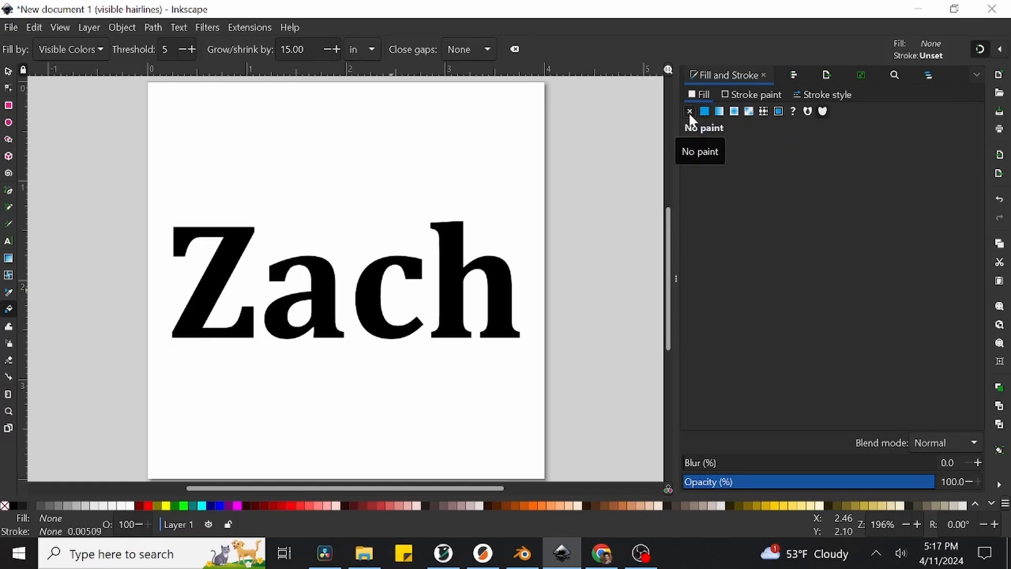
mouse_move(691, 144)
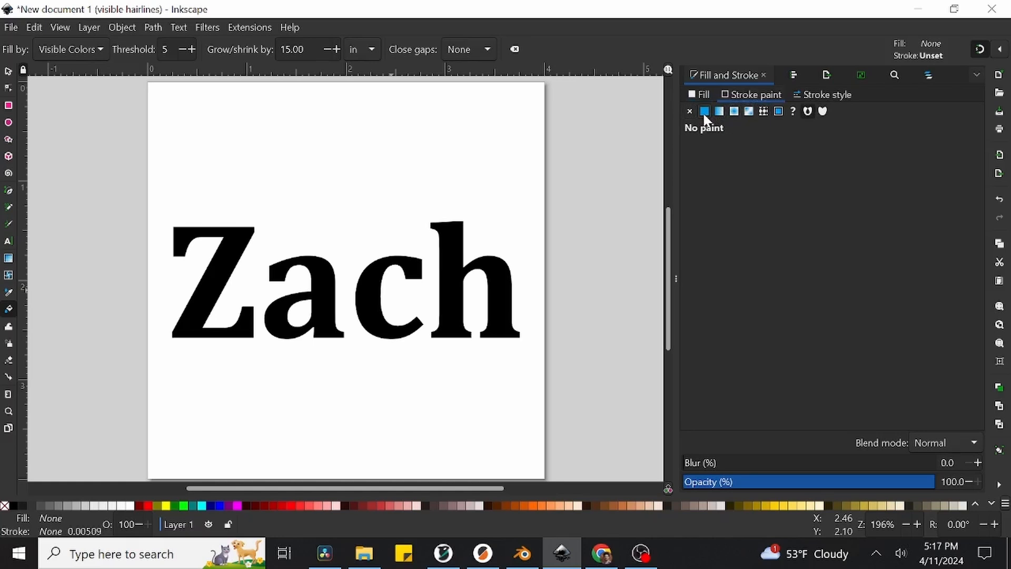
Give the Z shape a flat black stroke and bucket-fill outlines around a, c, h.
click(704, 112)
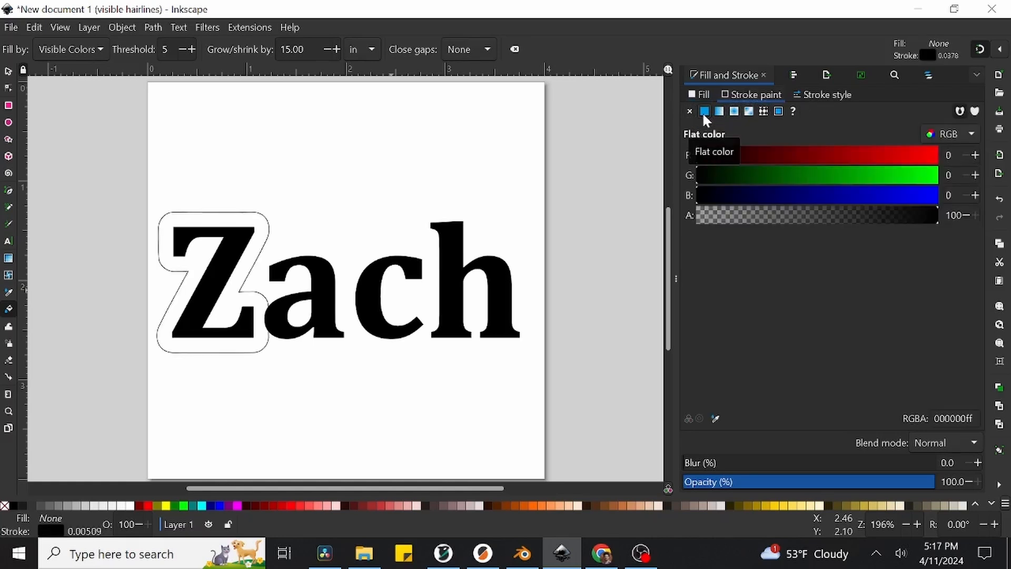
mouse_move(747, 282)
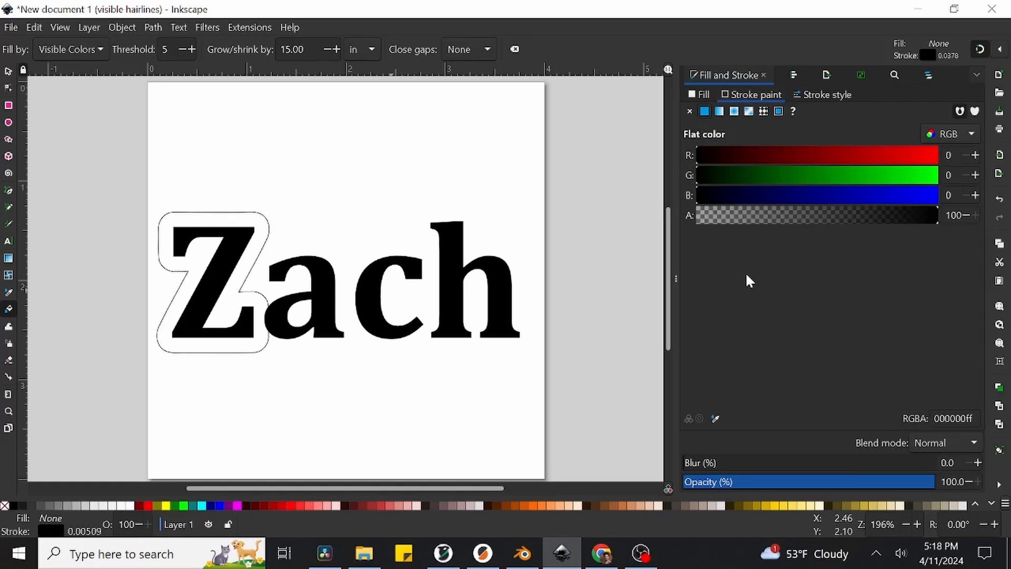
click(331, 273)
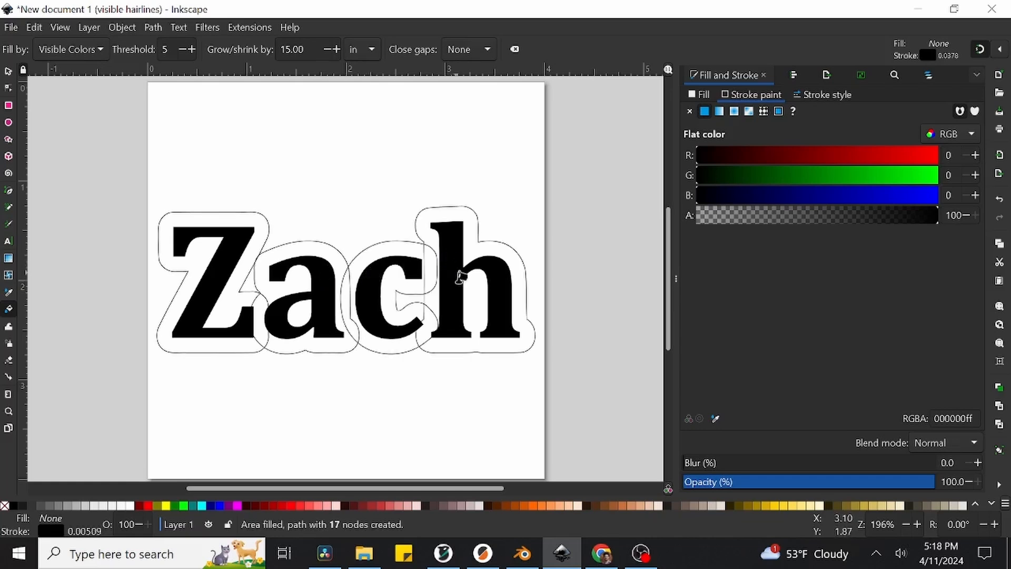
mouse_move(284, 252)
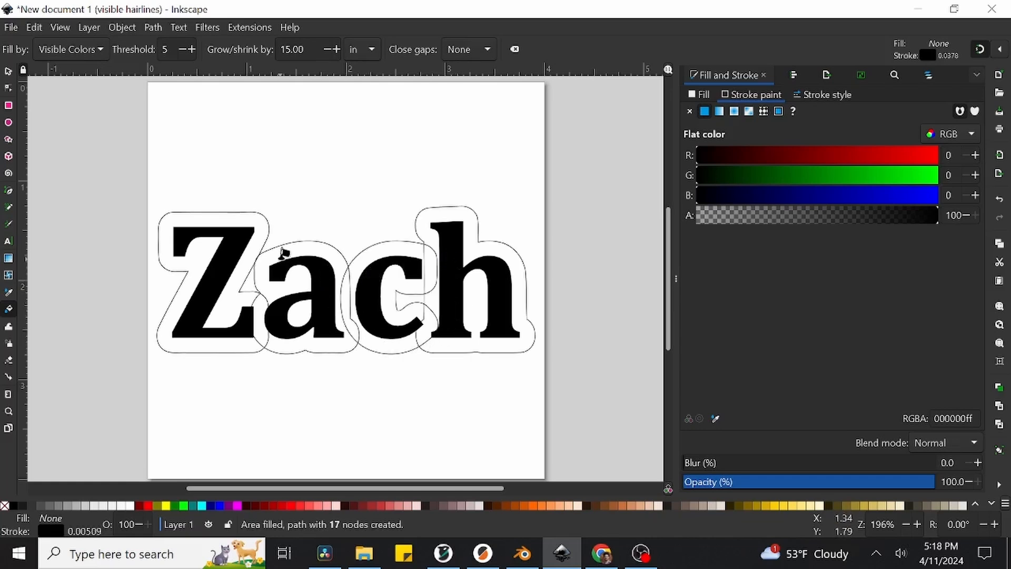
mouse_move(141, 222)
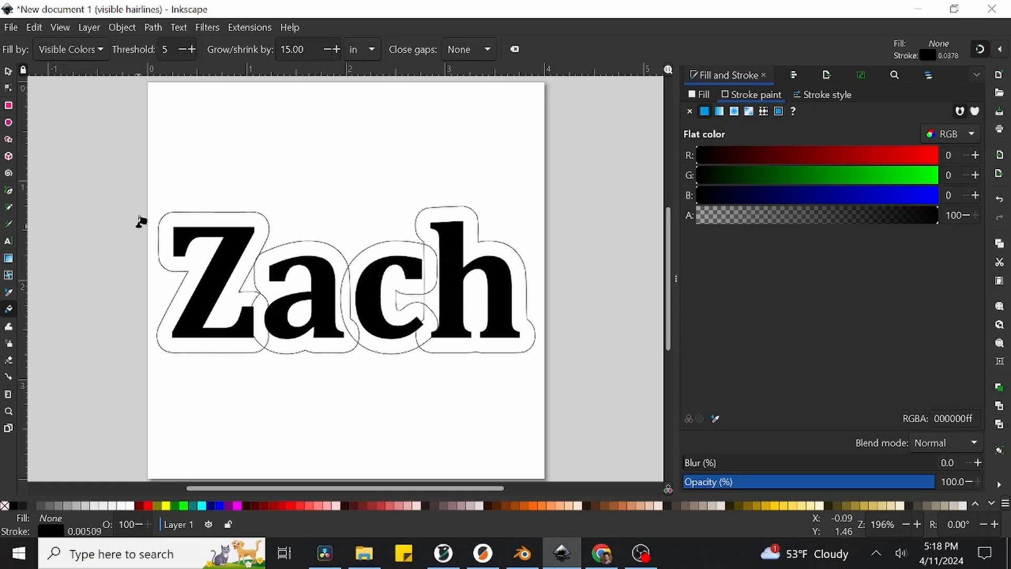
mouse_move(83, 127)
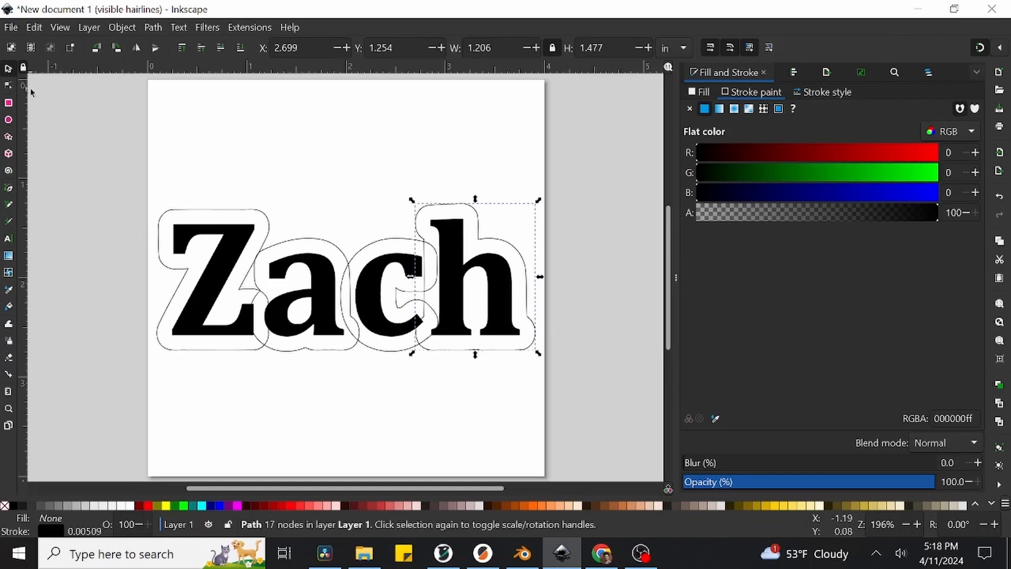
mouse_move(130, 221)
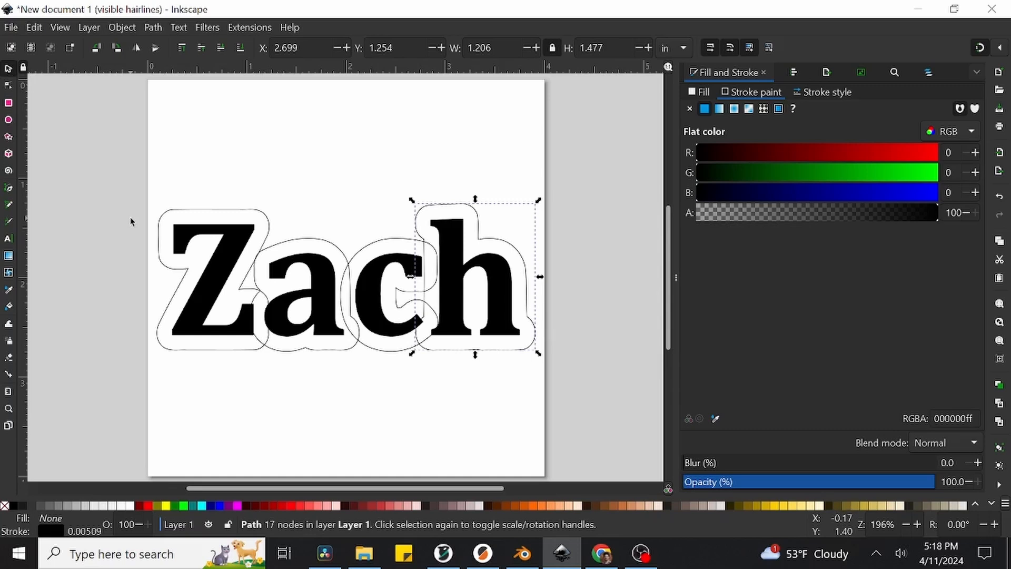
mouse_move(173, 220)
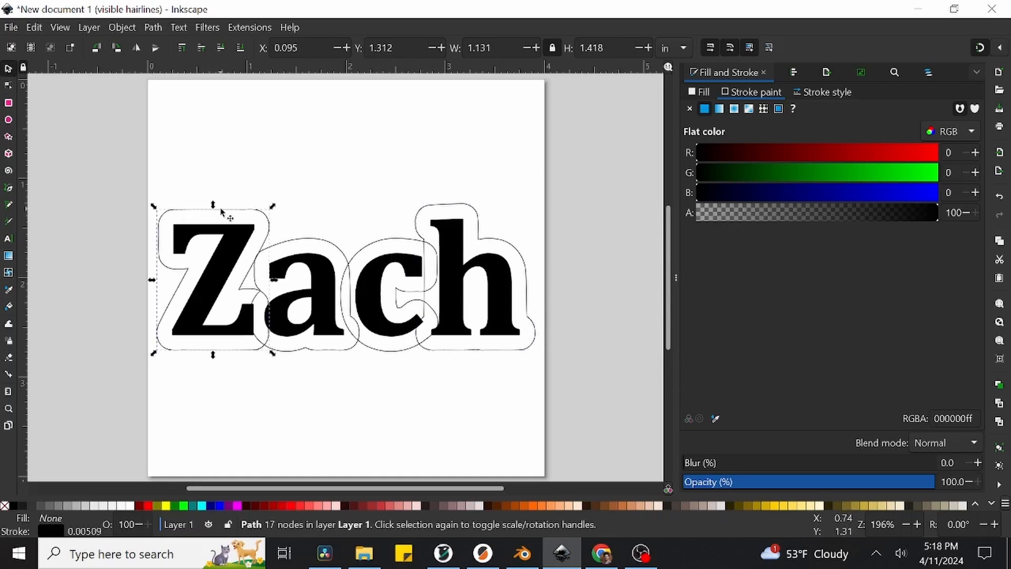
mouse_move(308, 242)
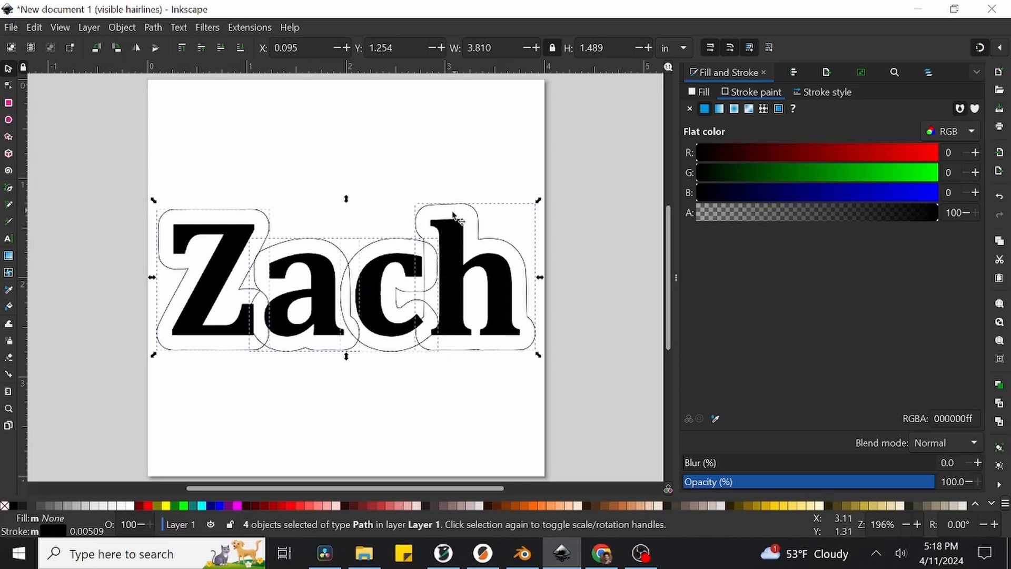
mouse_move(300, 186)
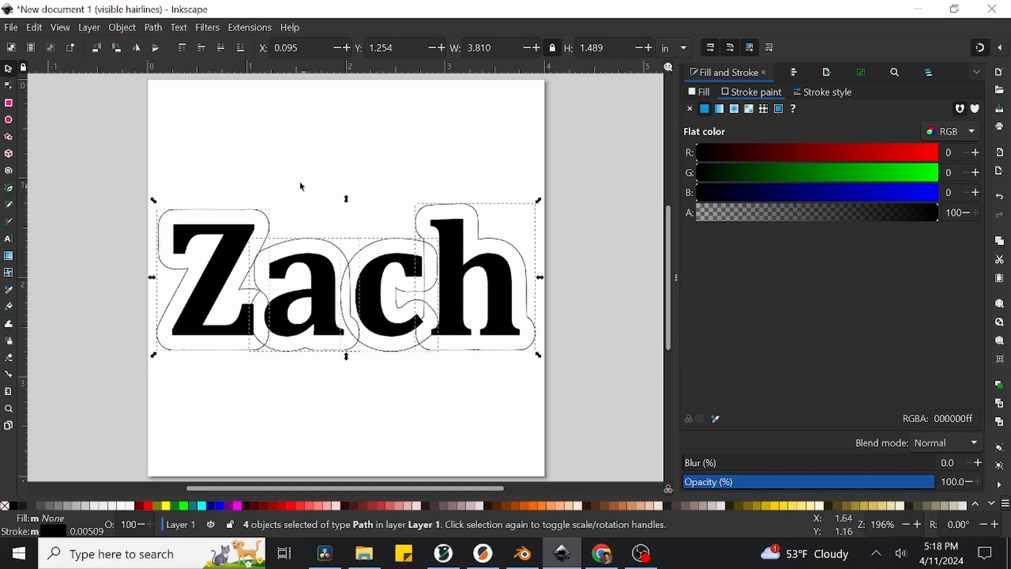
mouse_move(252, 136)
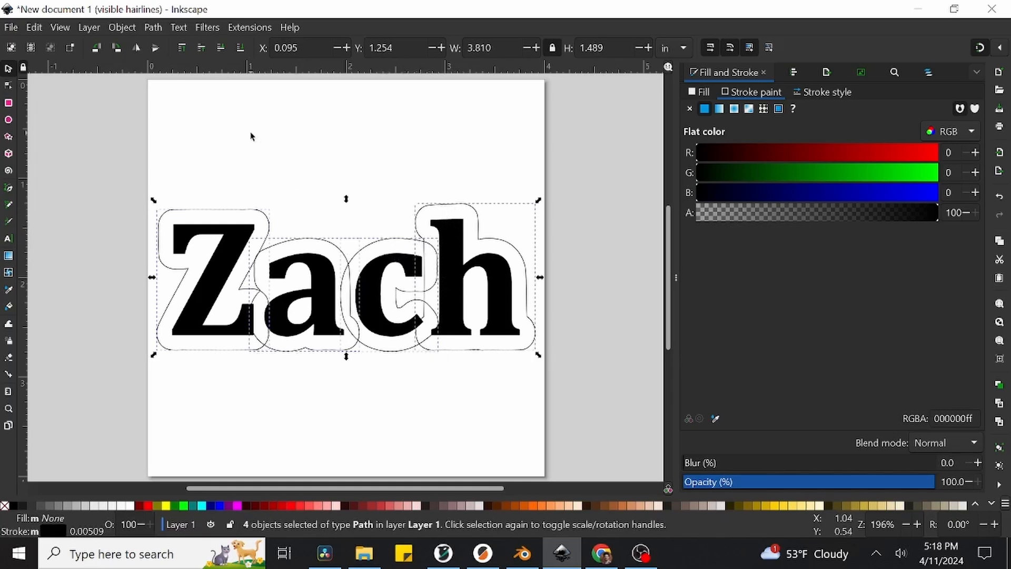
mouse_move(159, 40)
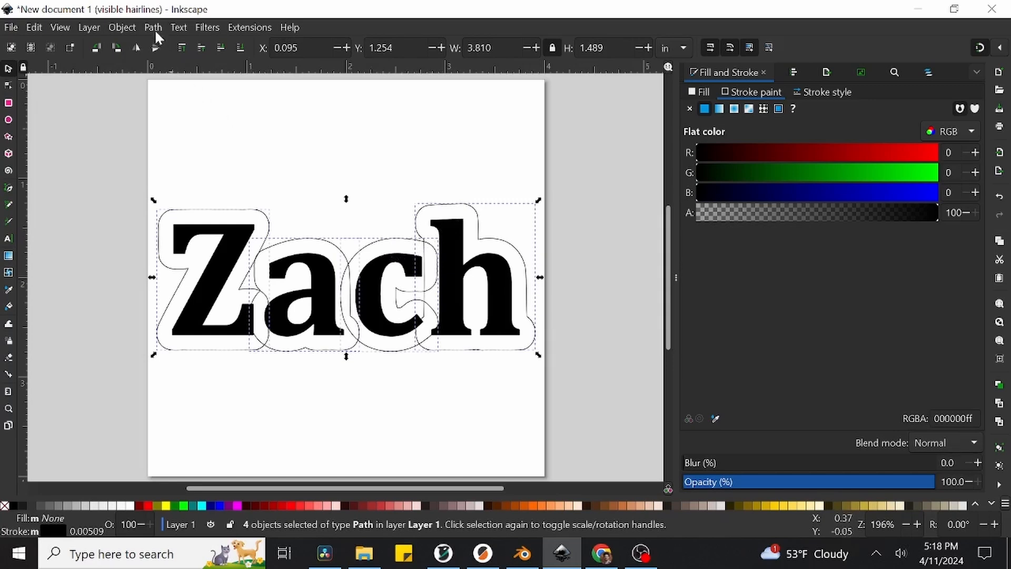
Combine the selected letter outlines with Path > Union.
click(153, 27)
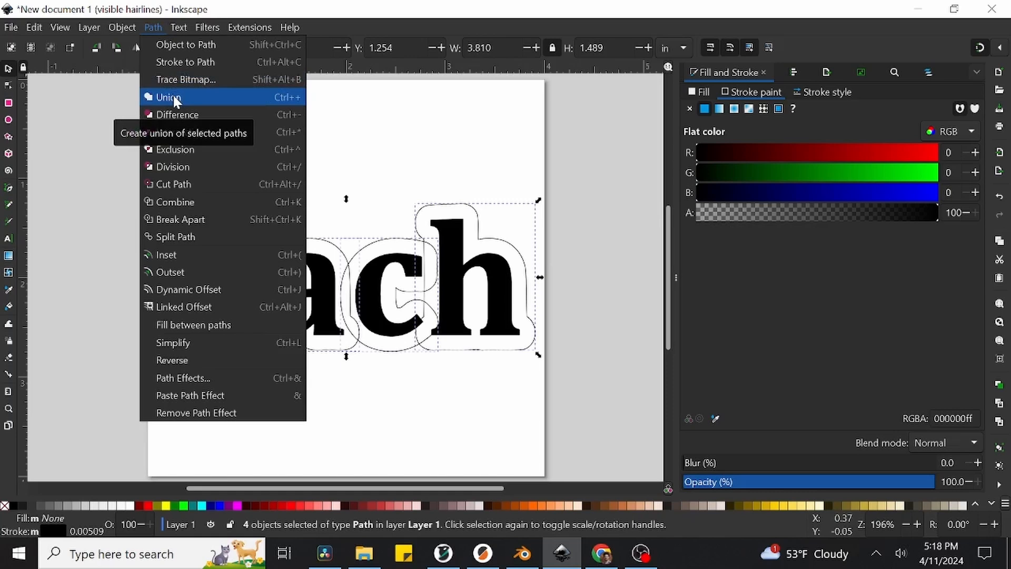
click(169, 97)
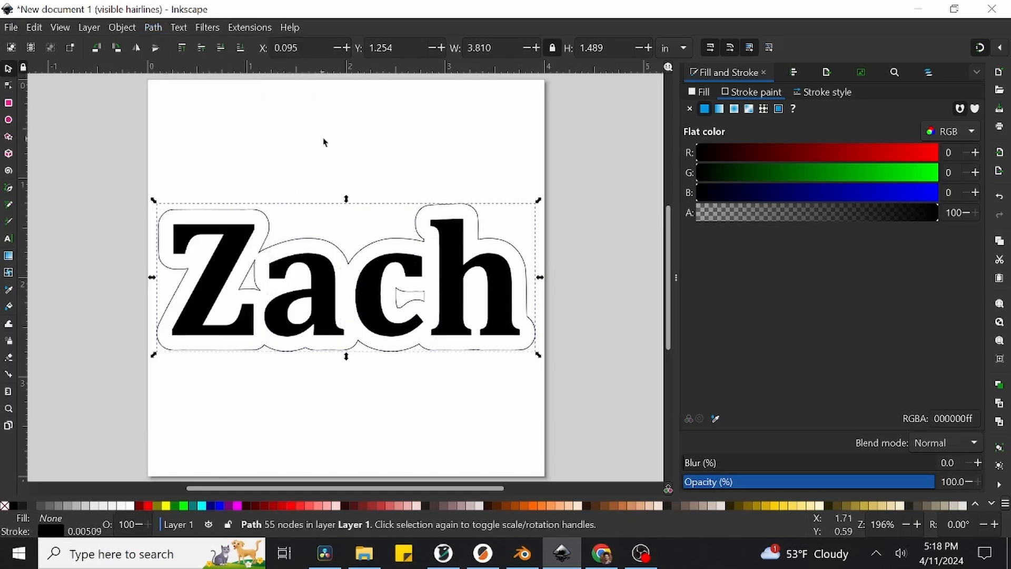
mouse_move(373, 145)
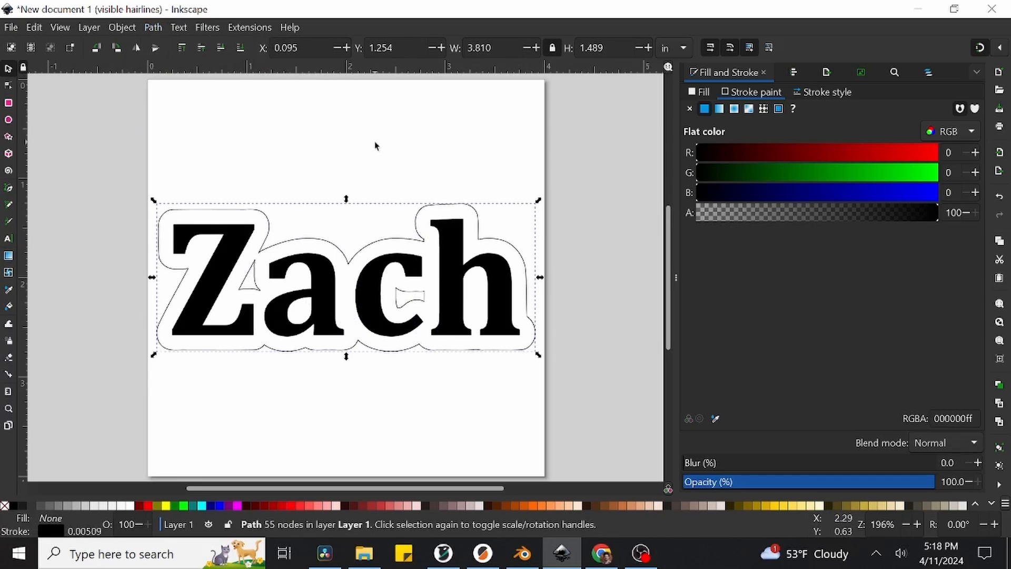
mouse_move(444, 158)
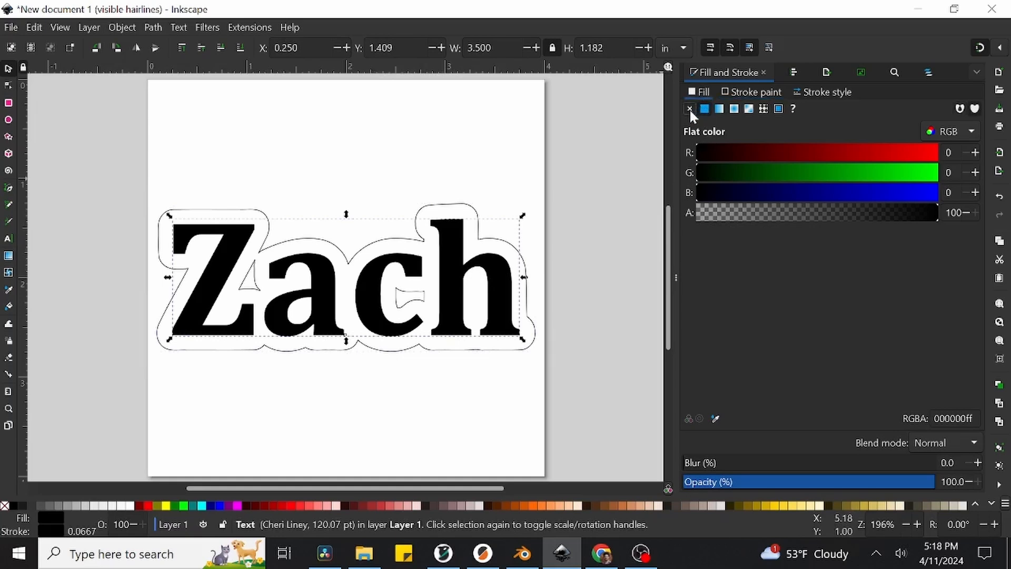
Clear the text's fill and set the outline stroke to red, RGB 255,0,0.
click(689, 108)
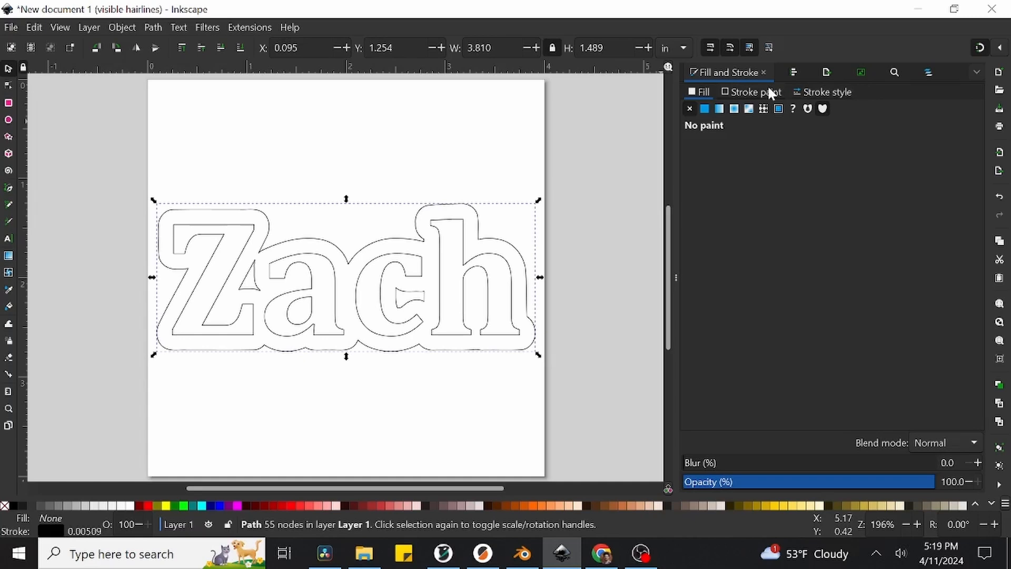
click(704, 109)
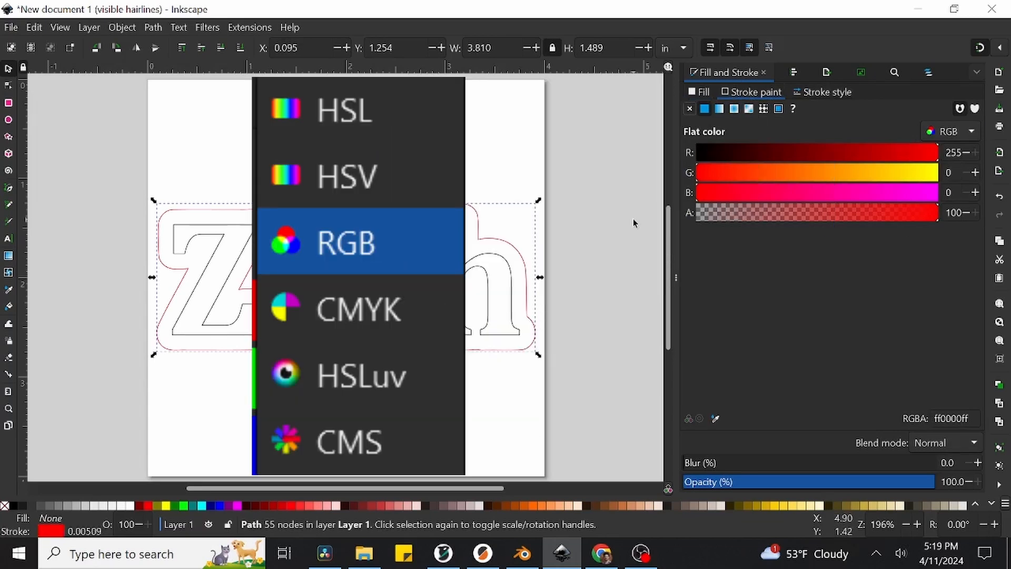
click(344, 242)
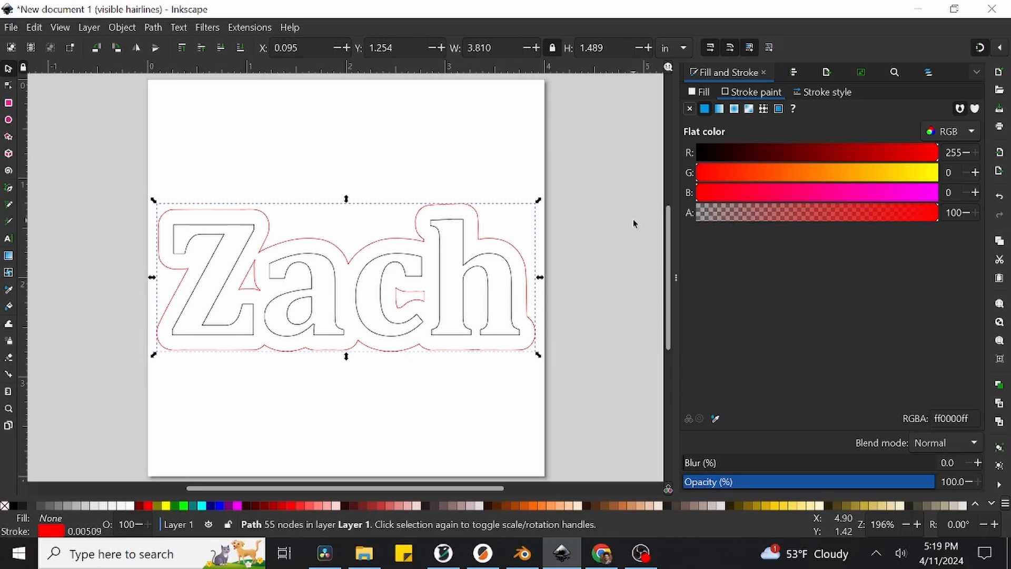
click(951, 132)
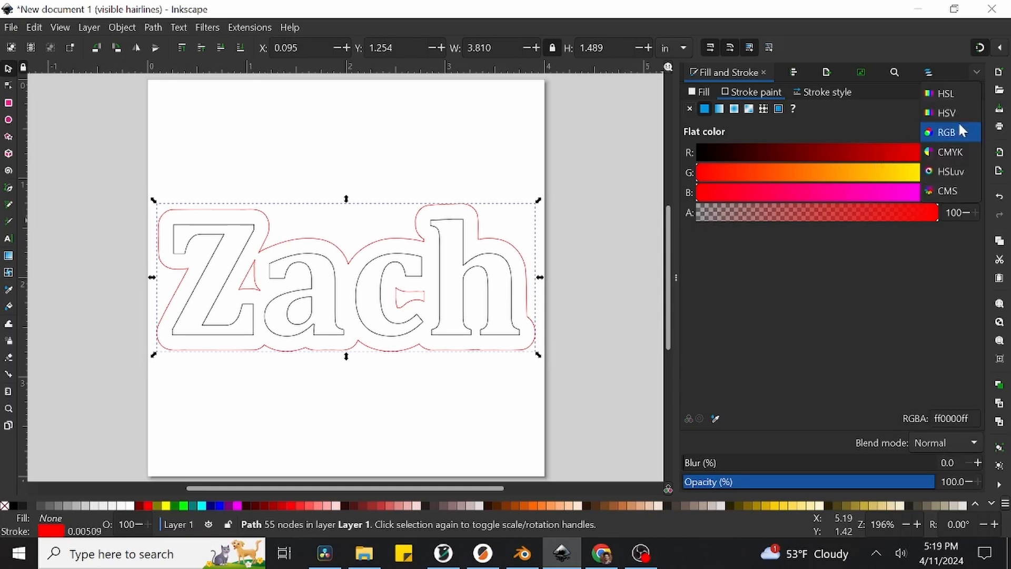
click(946, 131)
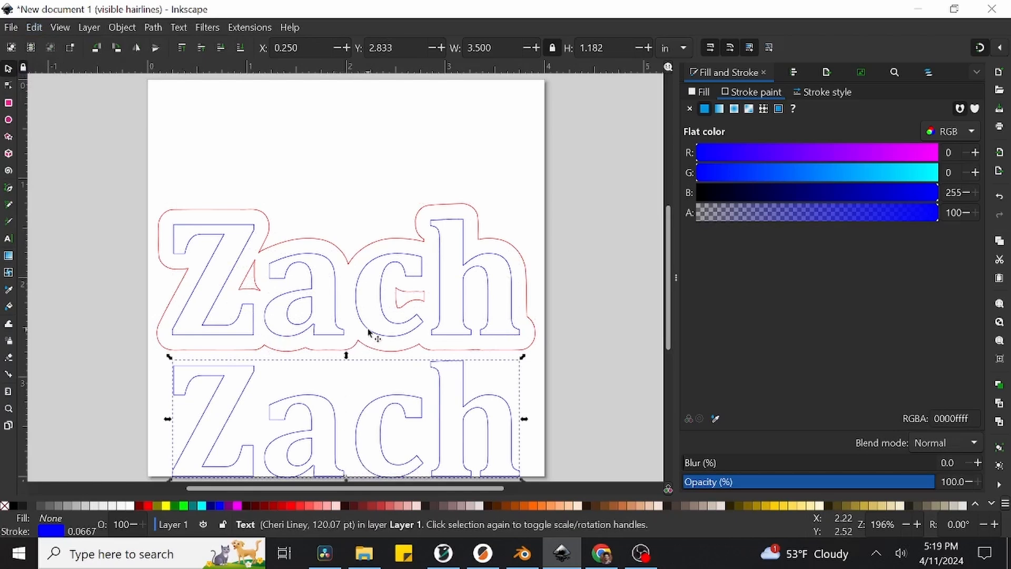
mouse_move(778, 155)
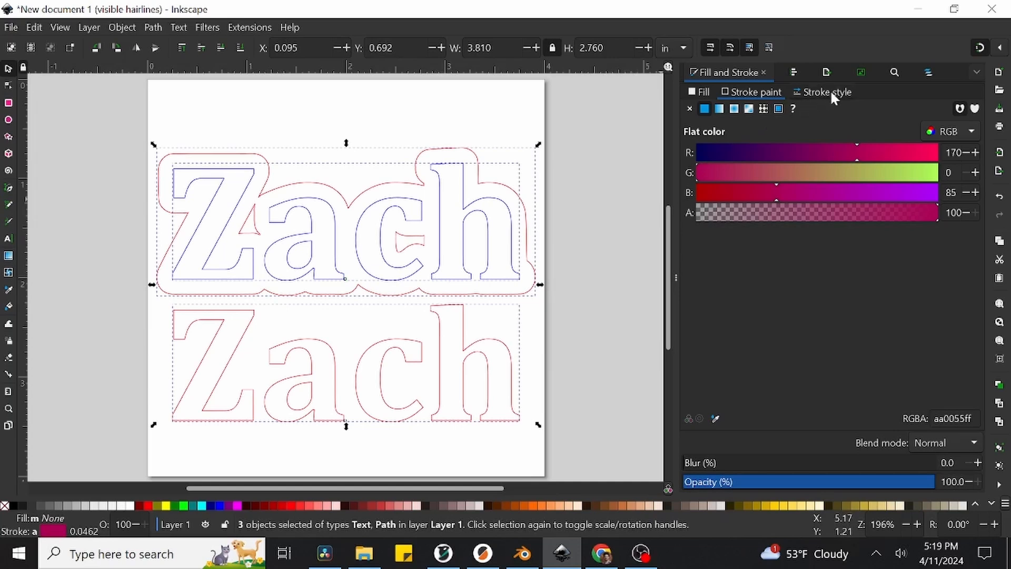
Set the stroke width of all three objects to 0.010 mm.
click(827, 92)
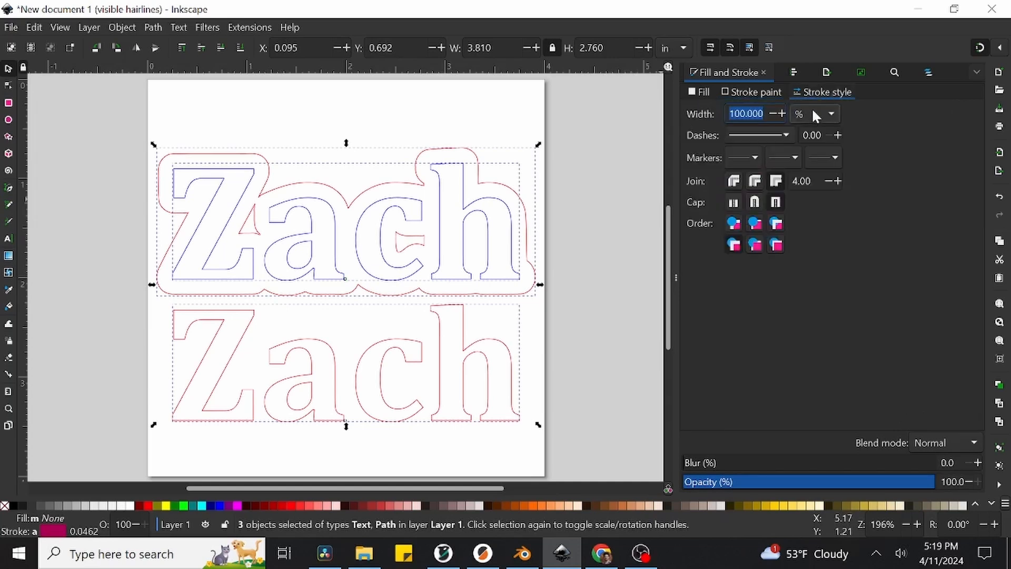
click(815, 114)
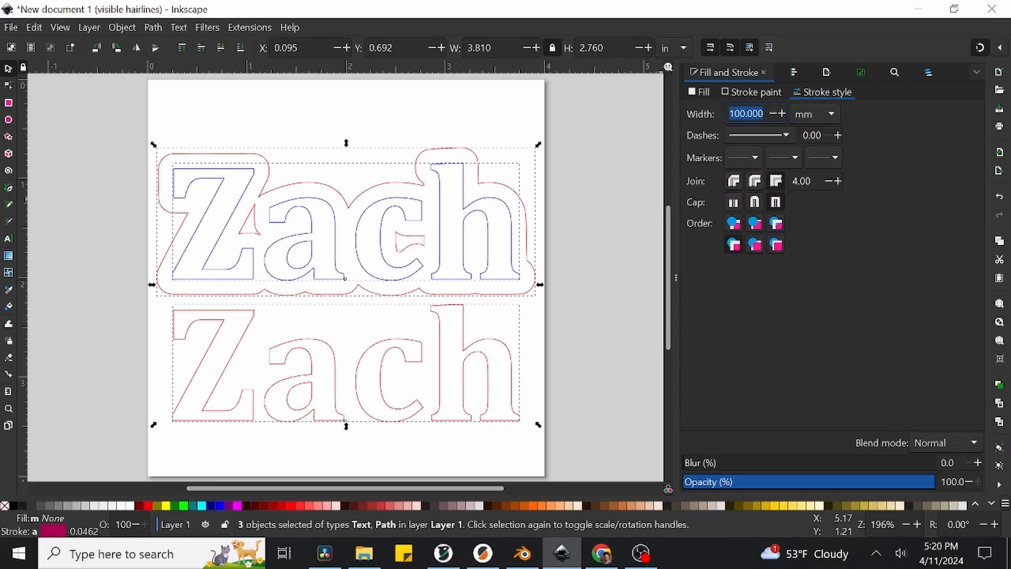
text(0.010)
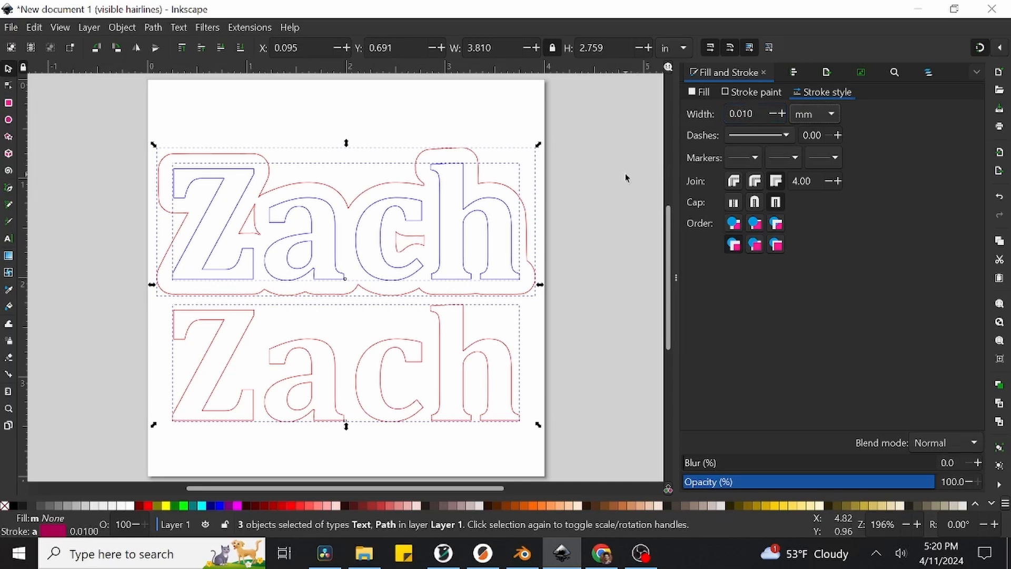
click(11, 26)
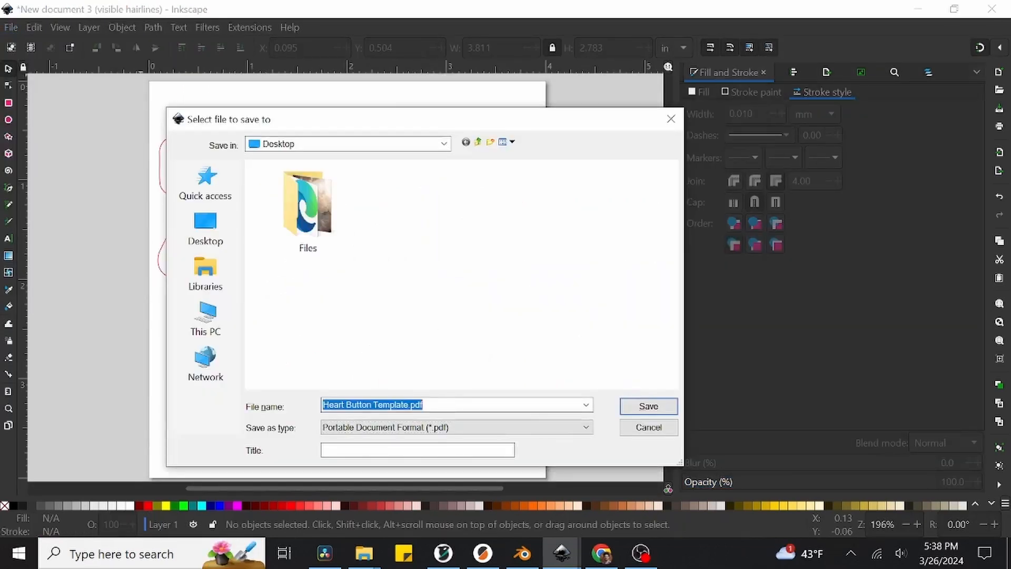
Save the design as PDF 'Zach Nametag!', keeping text converted to paths.
text(Zach Nametag)
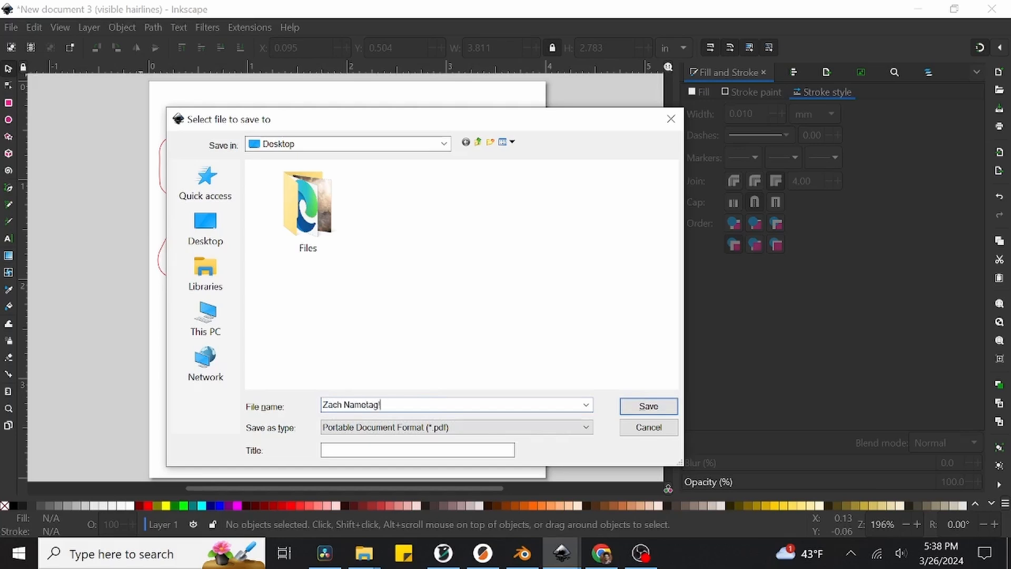
click(647, 405)
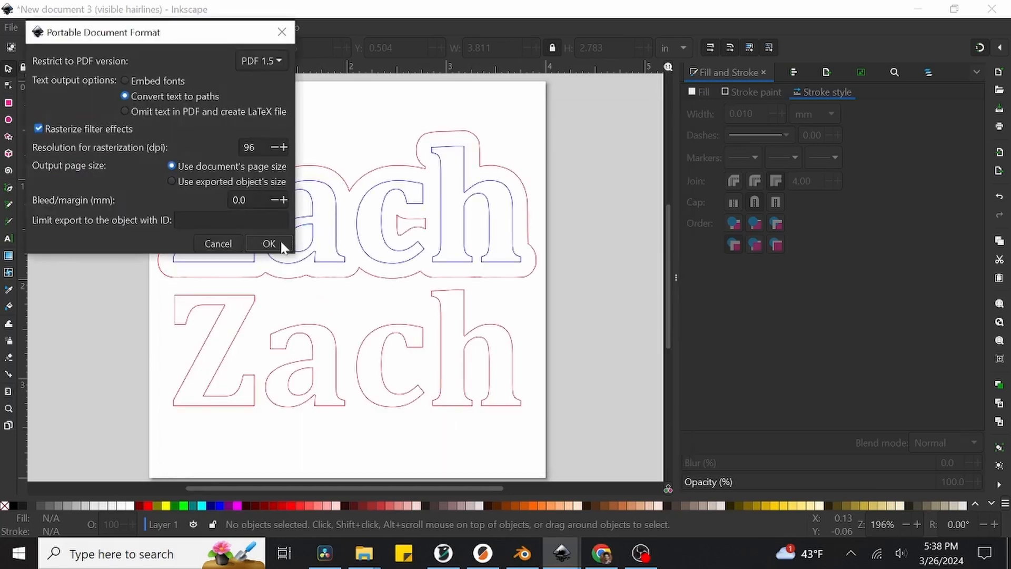
click(269, 244)
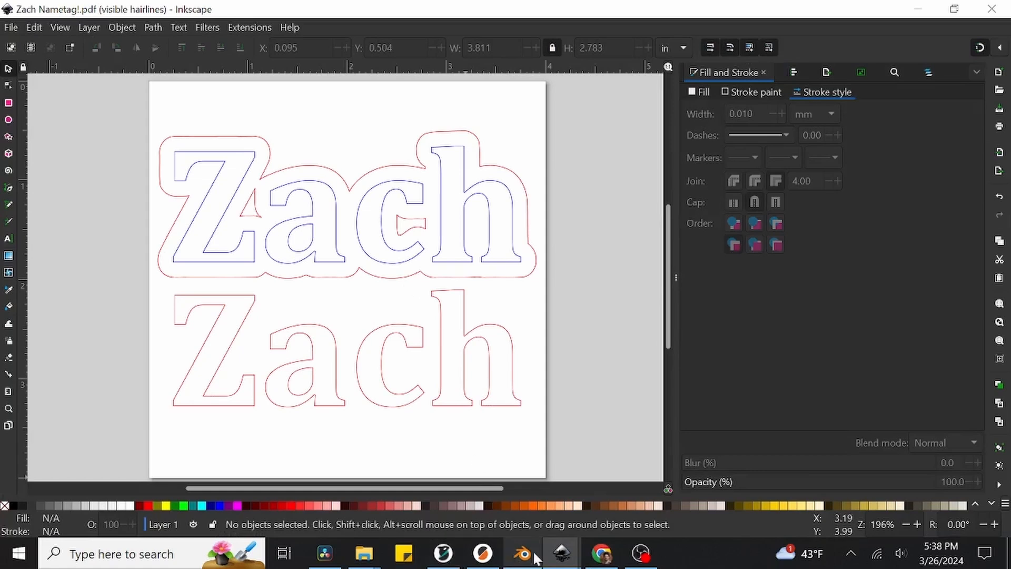
click(522, 553)
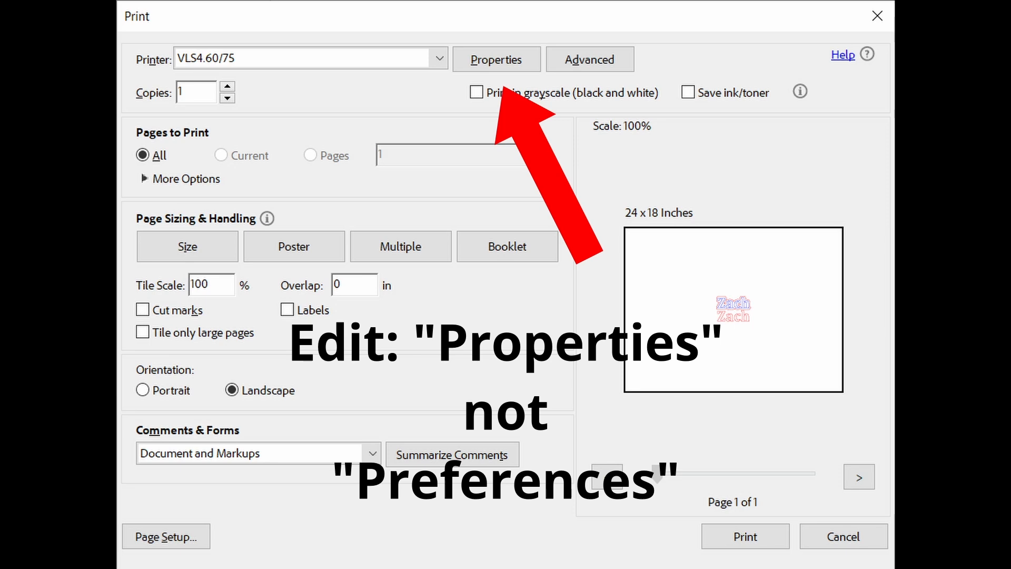
In the VLS4.60 printer properties, choose General Medium Woods from the materials database.
click(496, 60)
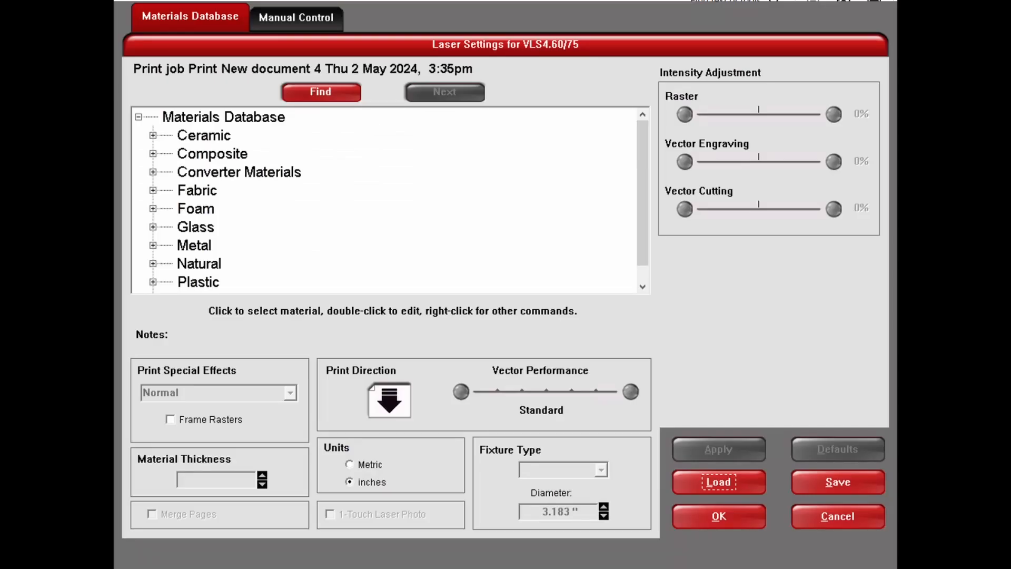
click(299, 207)
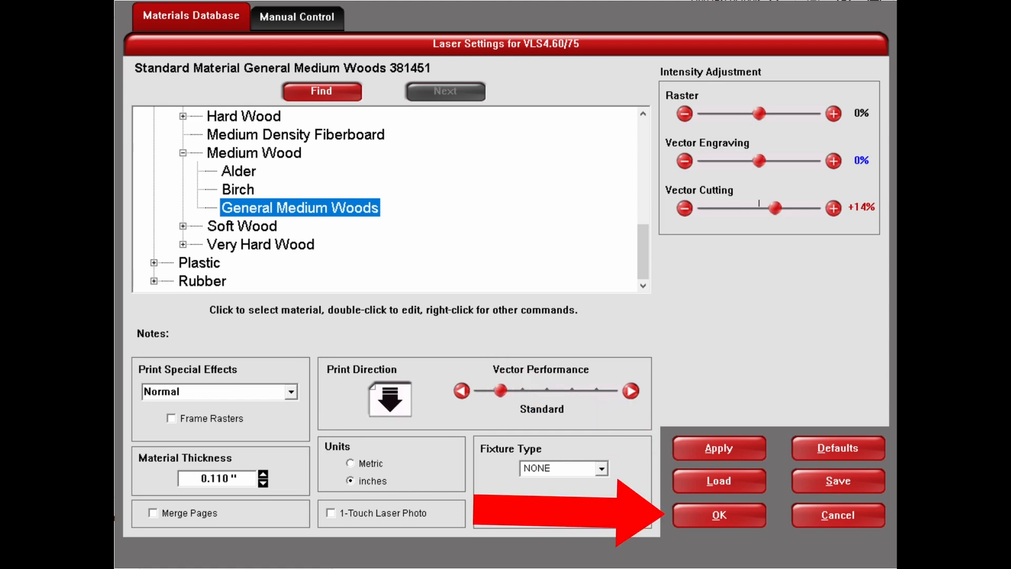
click(718, 515)
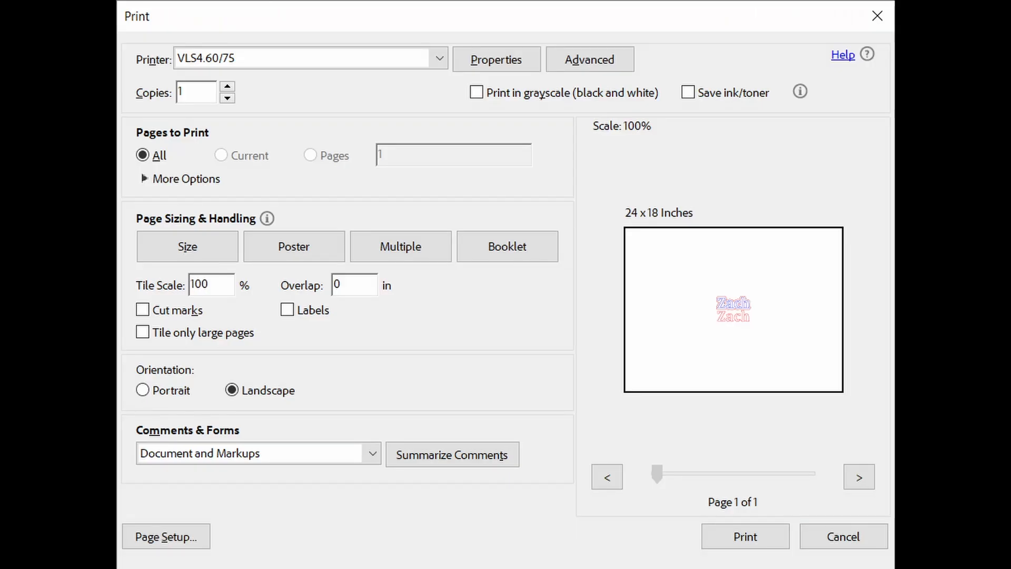